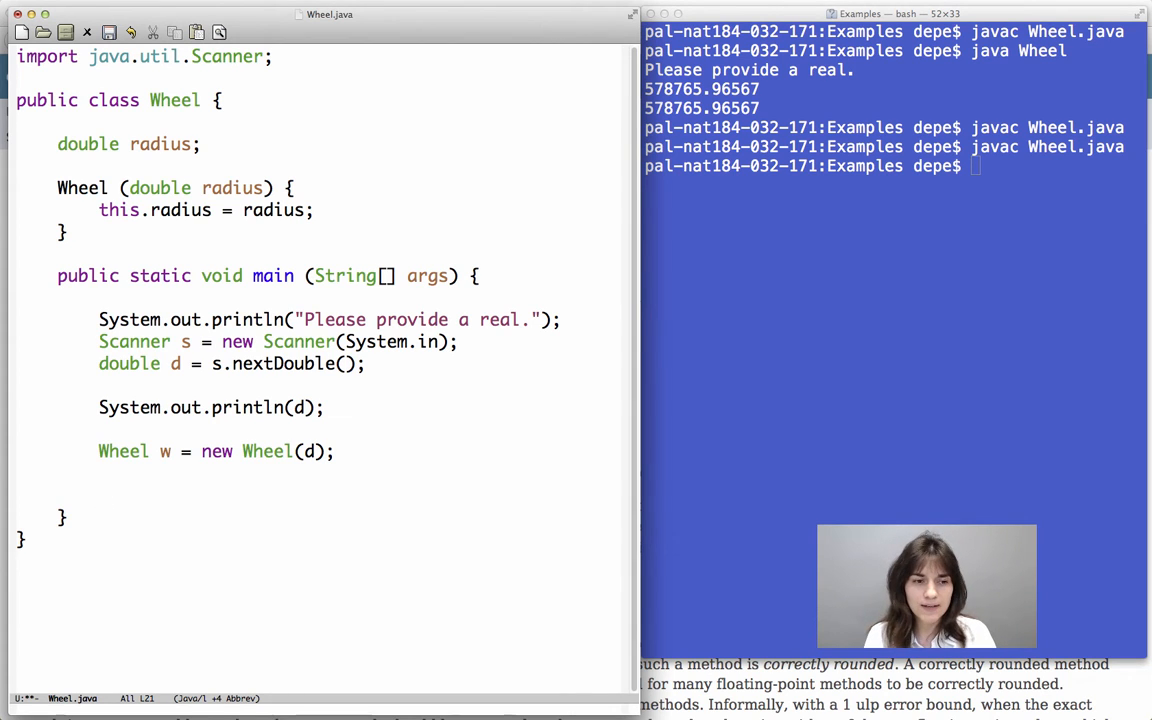
Add the literal 3.14 on its own line in main after the Wheel is created.
text(3.14)
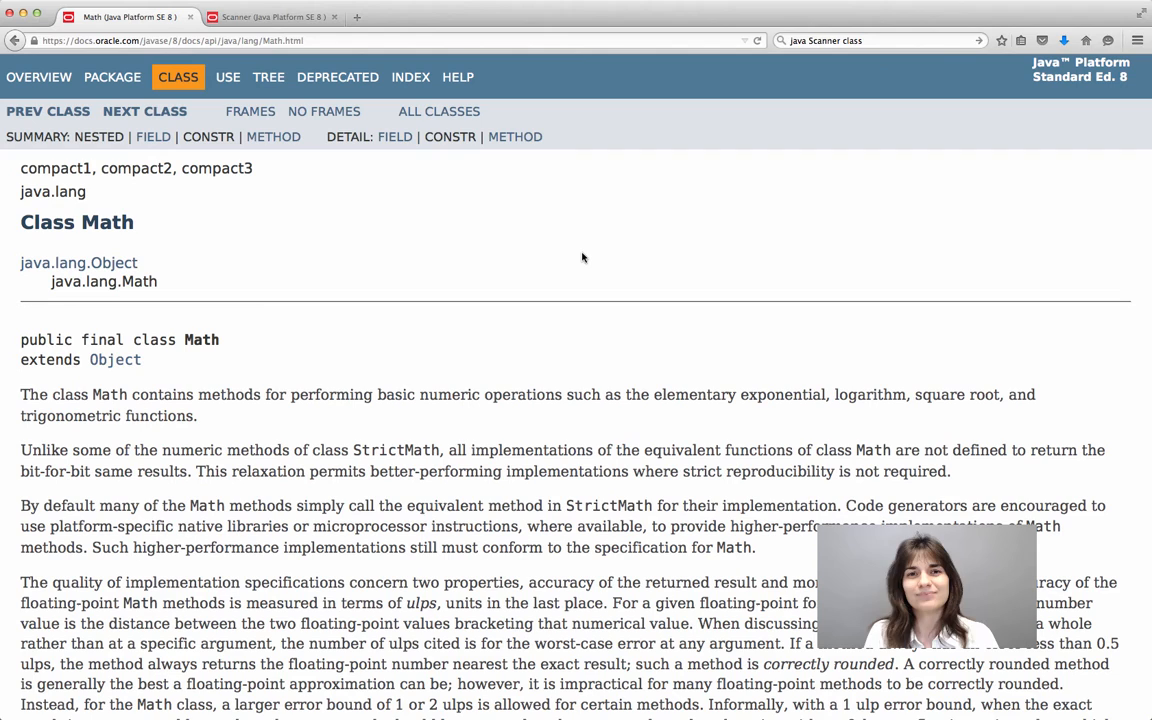
mouse_move(1024, 364)
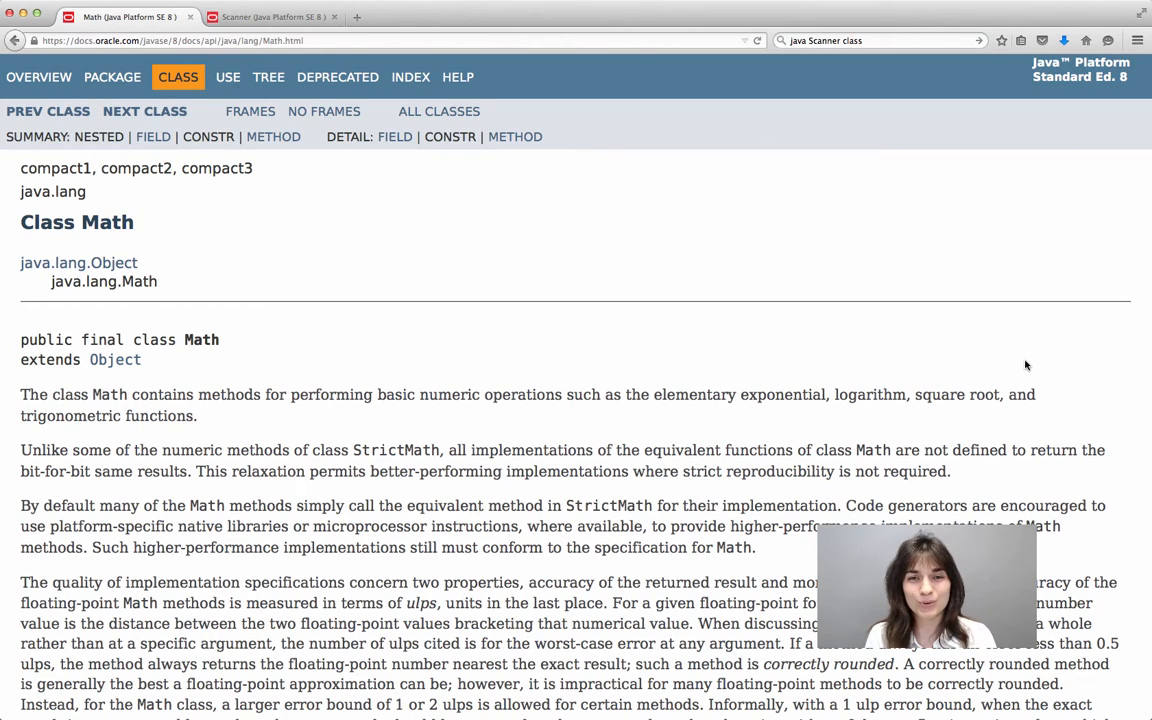
Scroll the Math Javadoc down to the Field Summary listing E and PI.
scroll(down, 3)
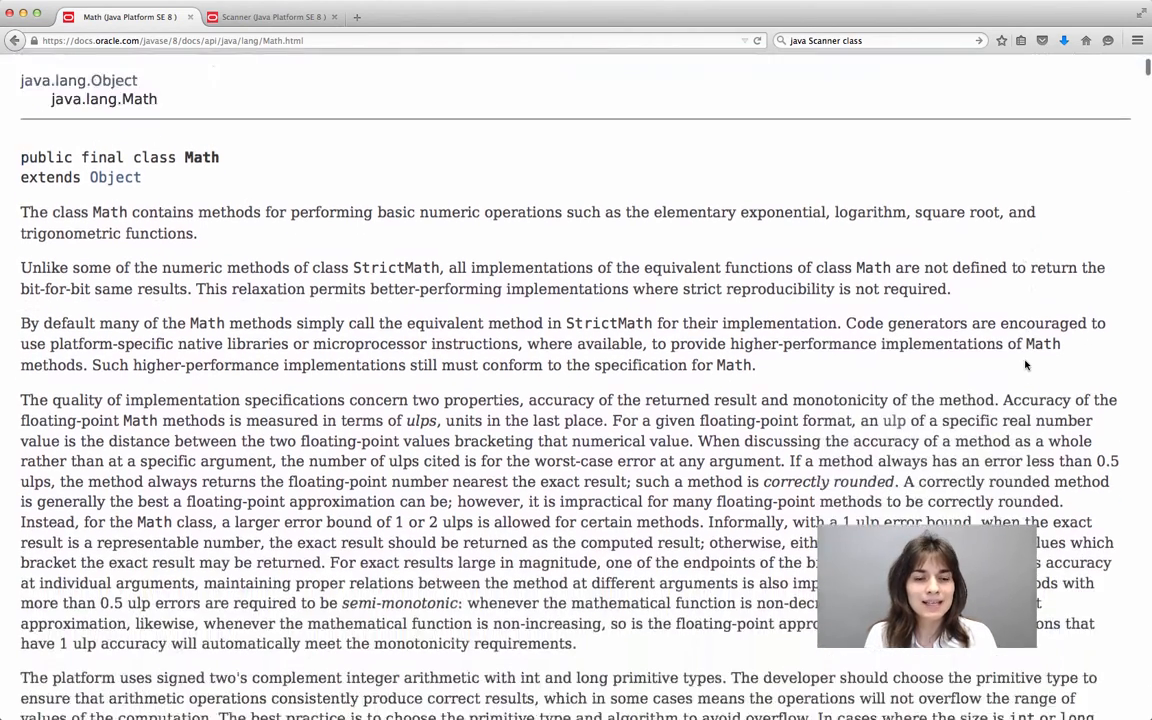
scroll(down, 3)
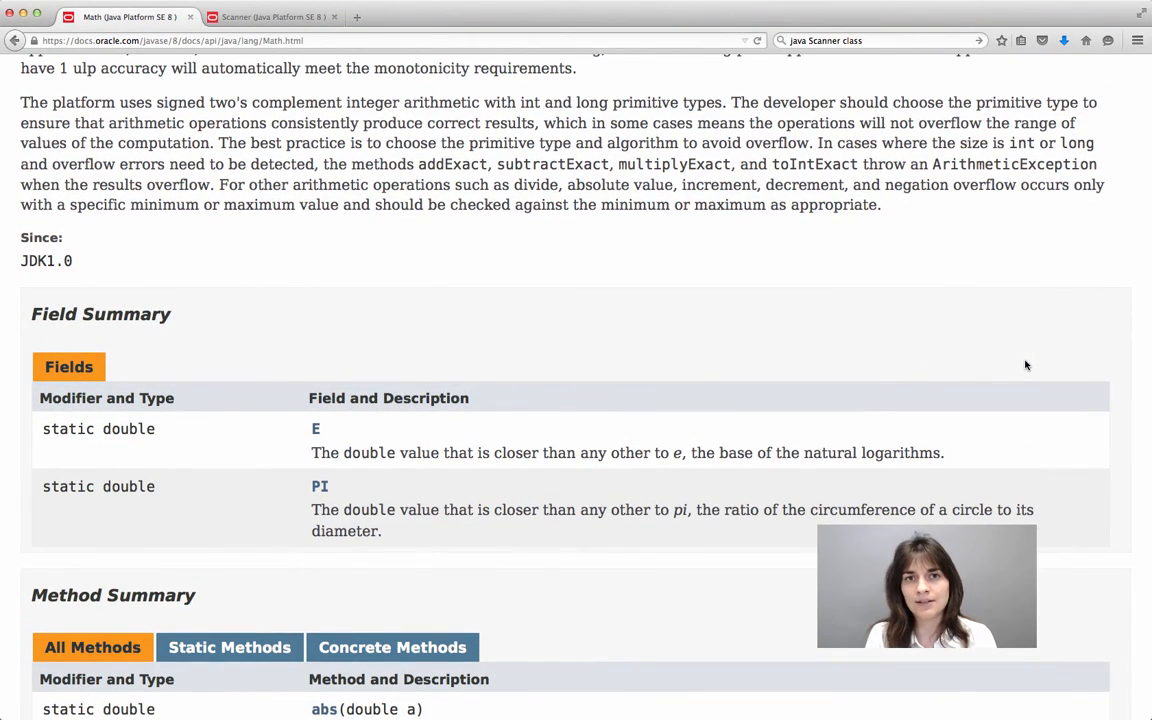
mouse_move(362, 376)
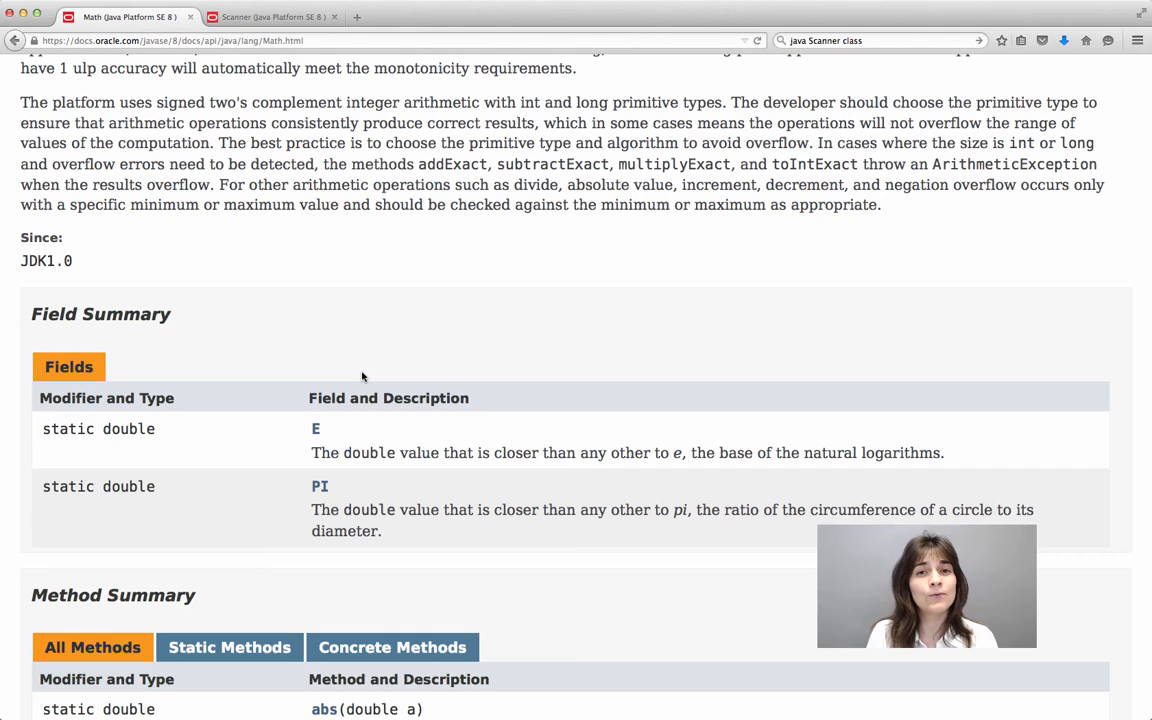
mouse_move(320, 512)
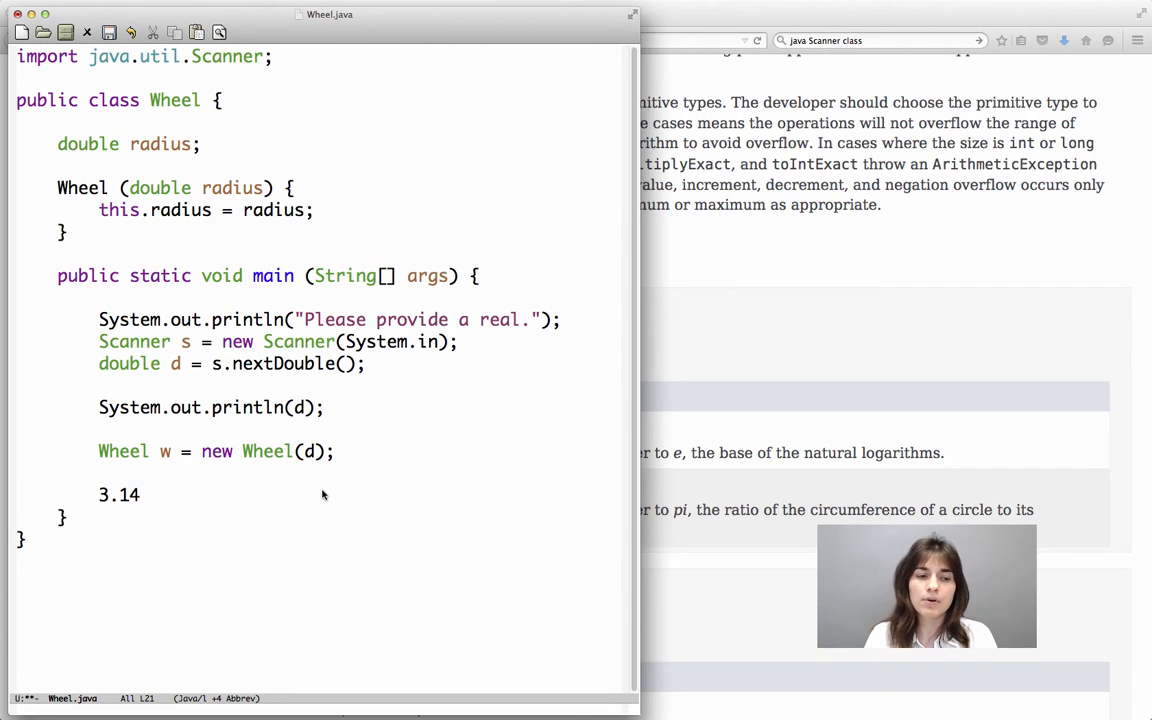
Replace 3.14 with the expression 2 * Math.PI * d.
key(Backspace)
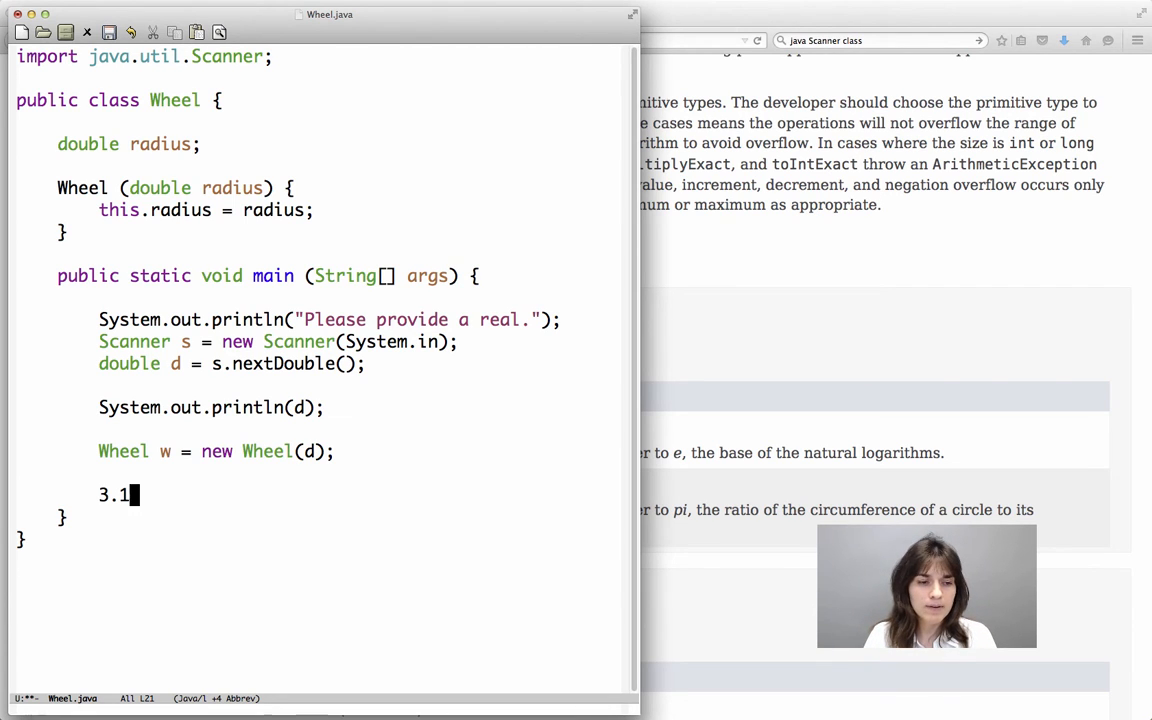
text(Math)
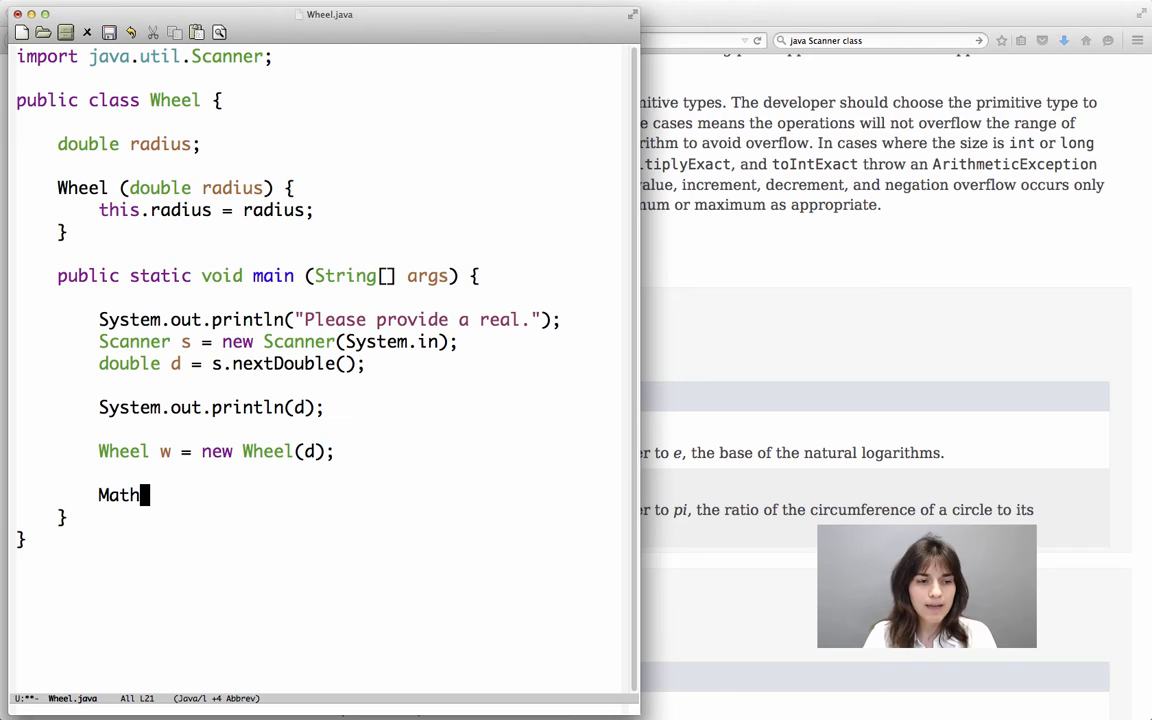
text(.PI)
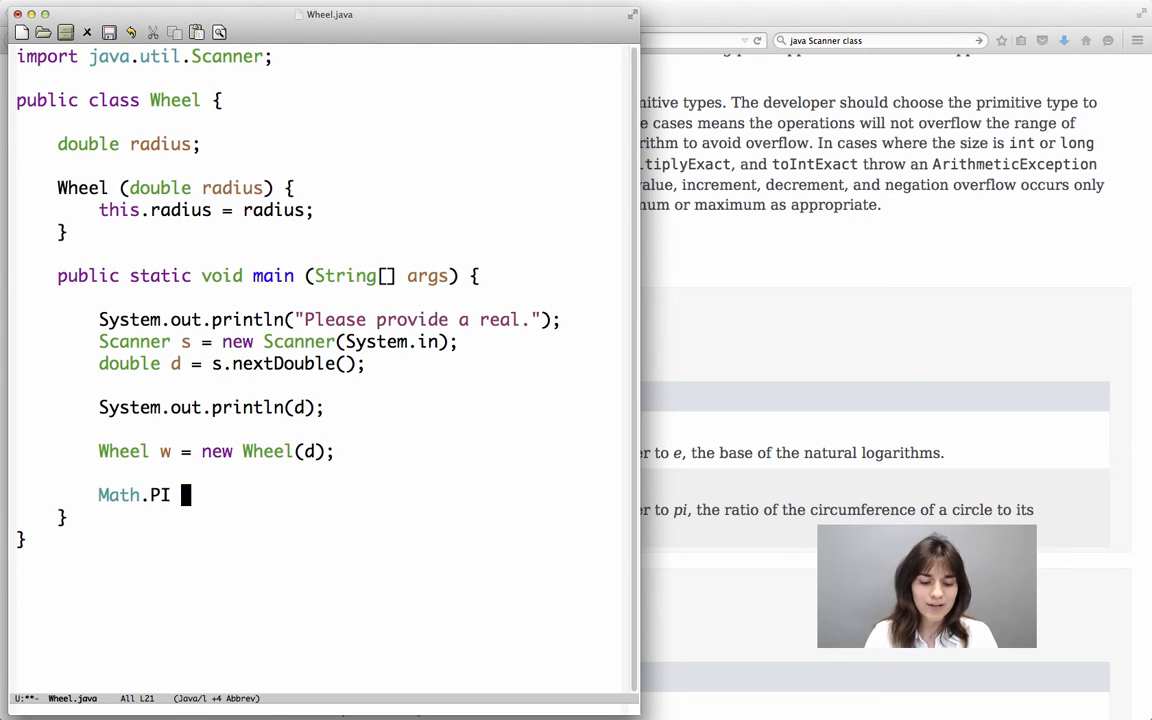
click(112, 494)
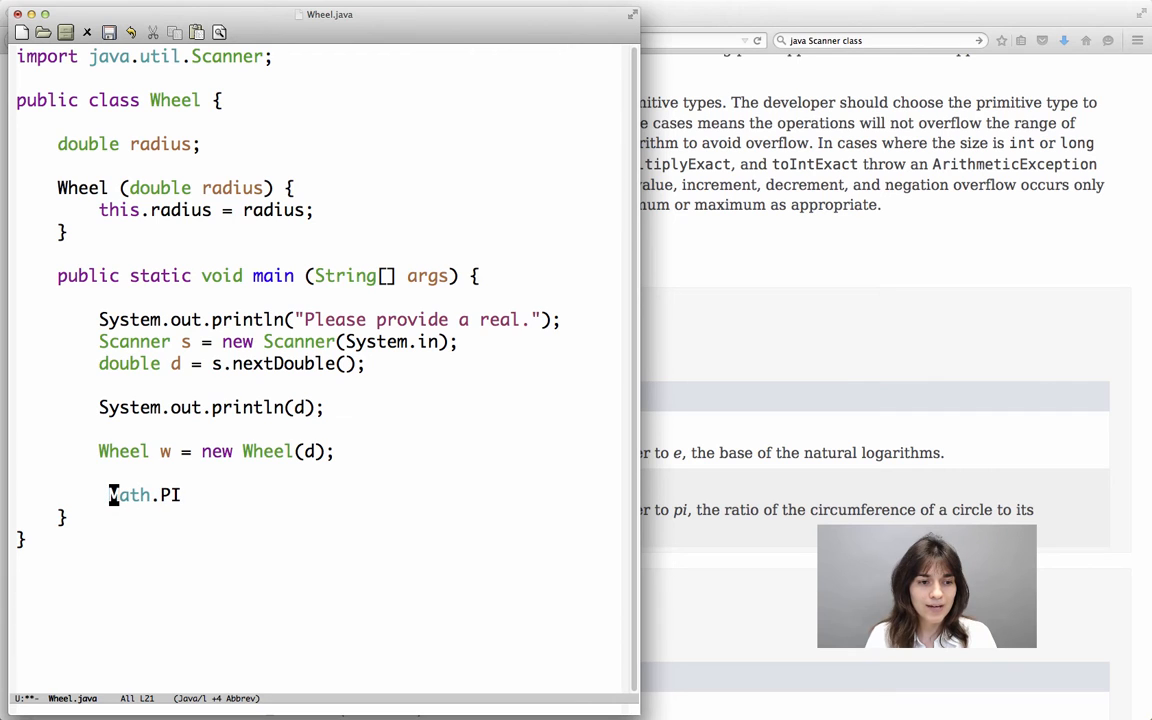
text(2 *)
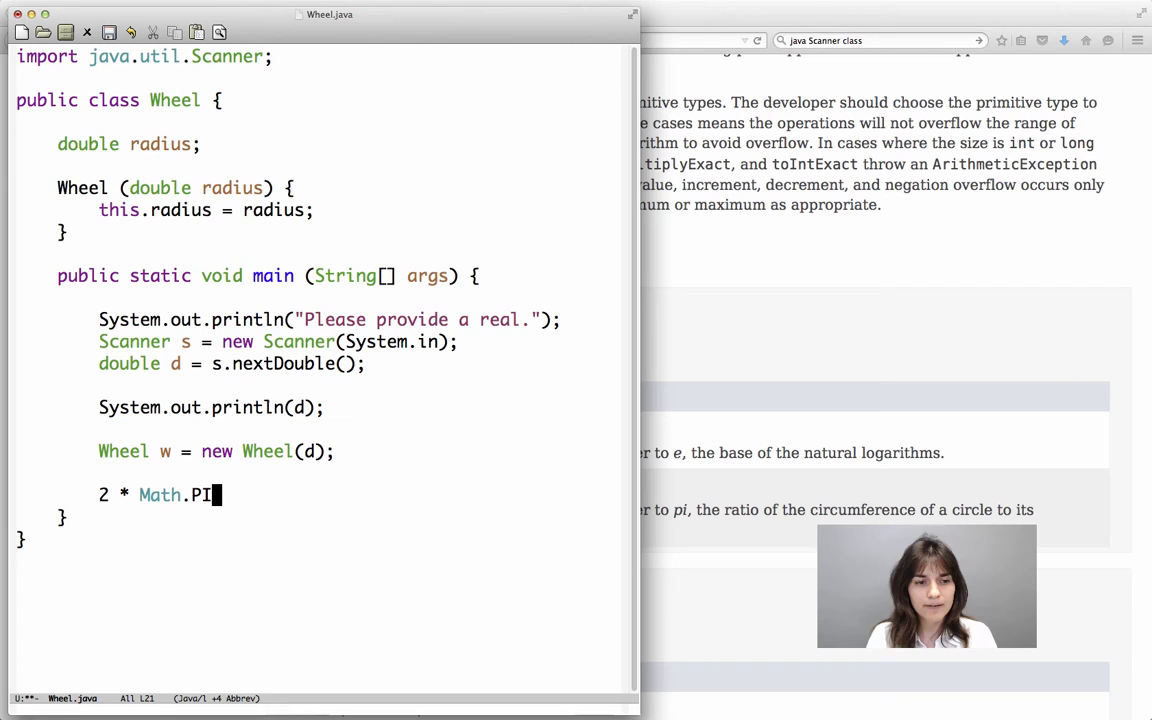
text(*)
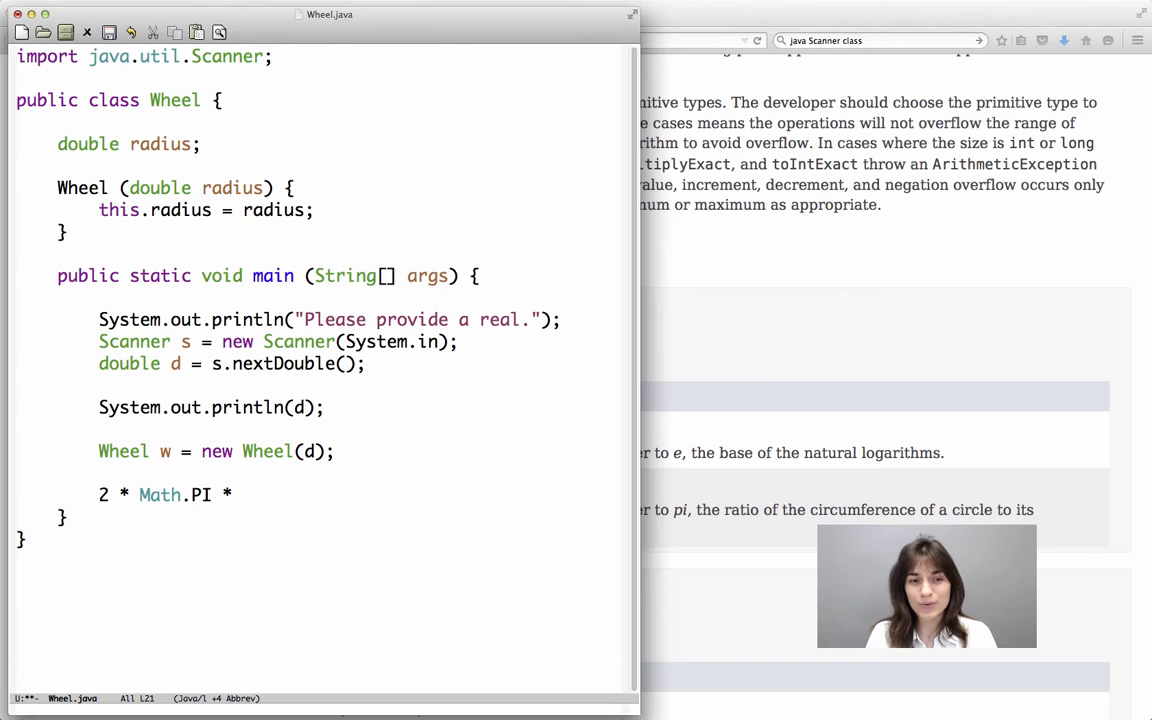
text(d)
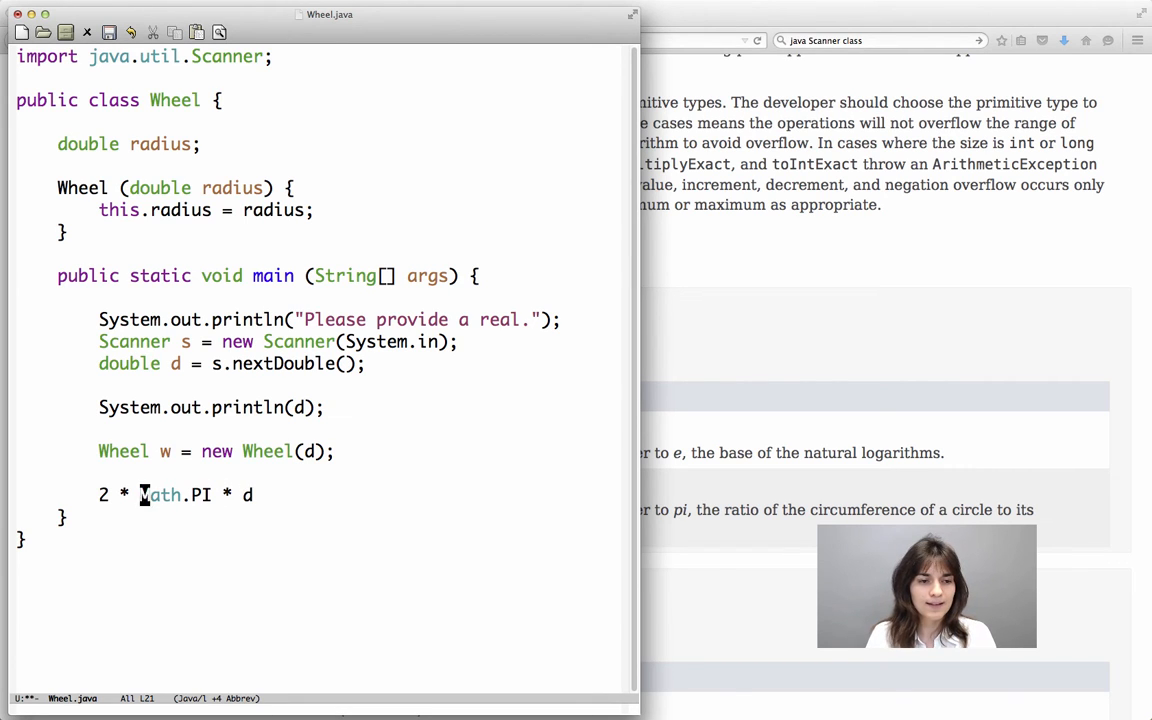
Prefix the expression with "double c =" to store the circumference.
text(d)
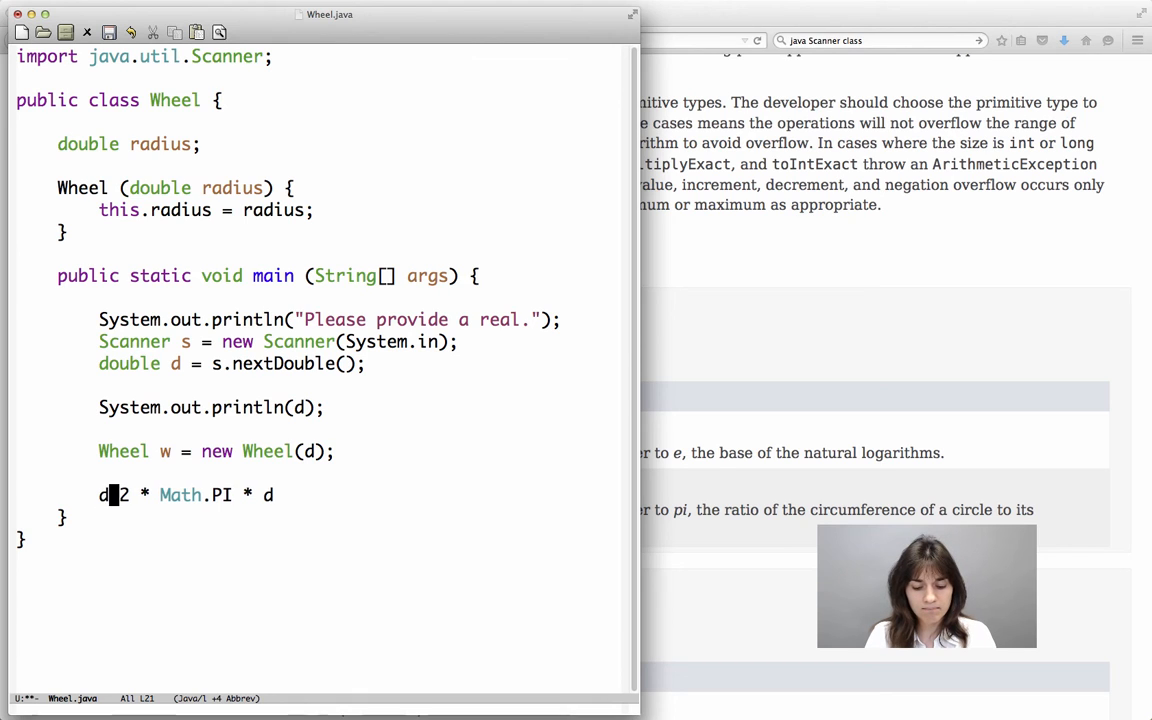
text(ouble)
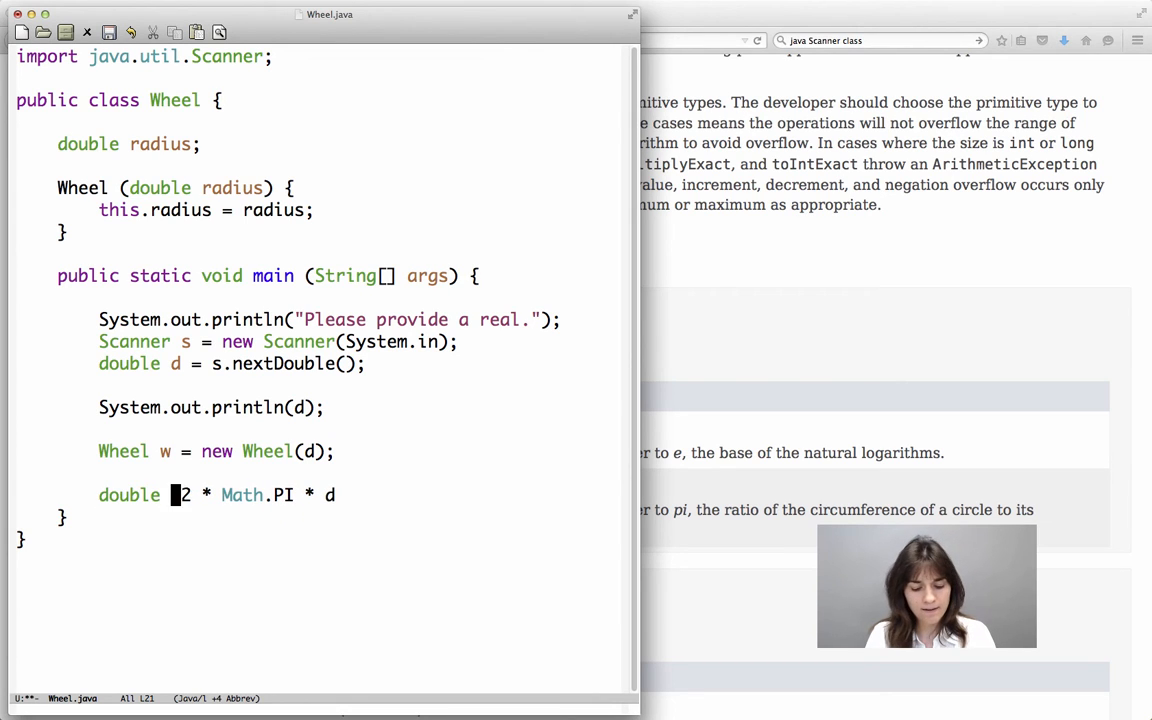
text(c =)
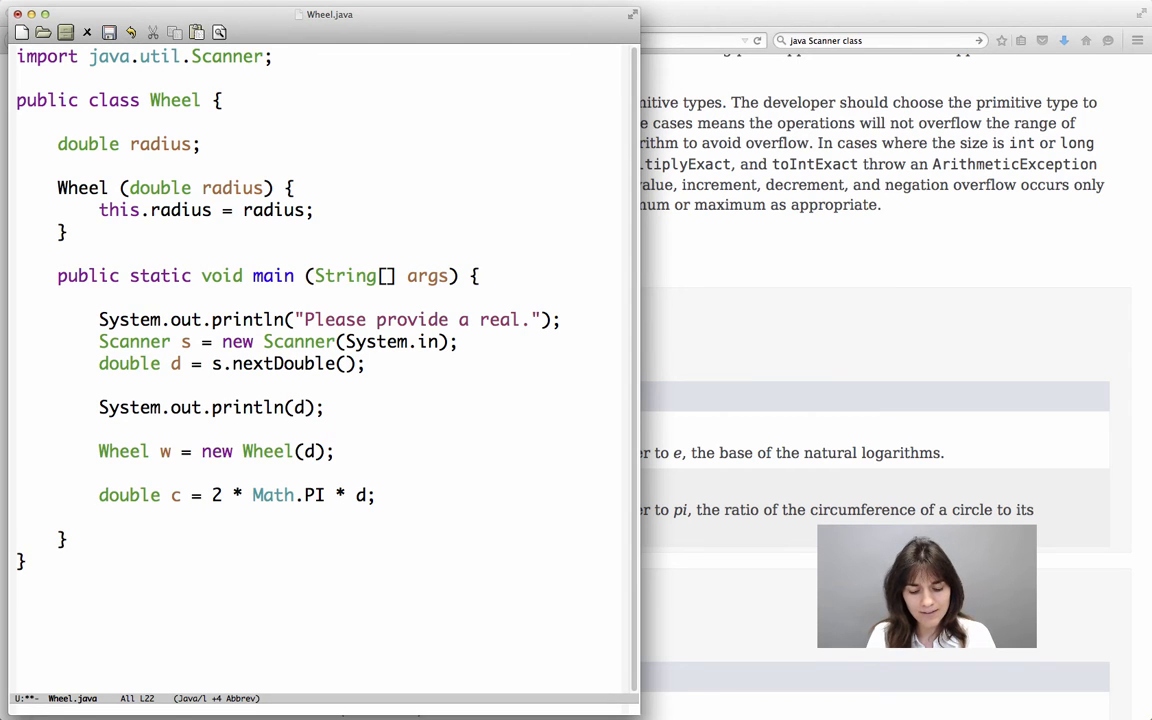
Write the area line double a = d * d * Math.PI; below the circumference.
text(radi)
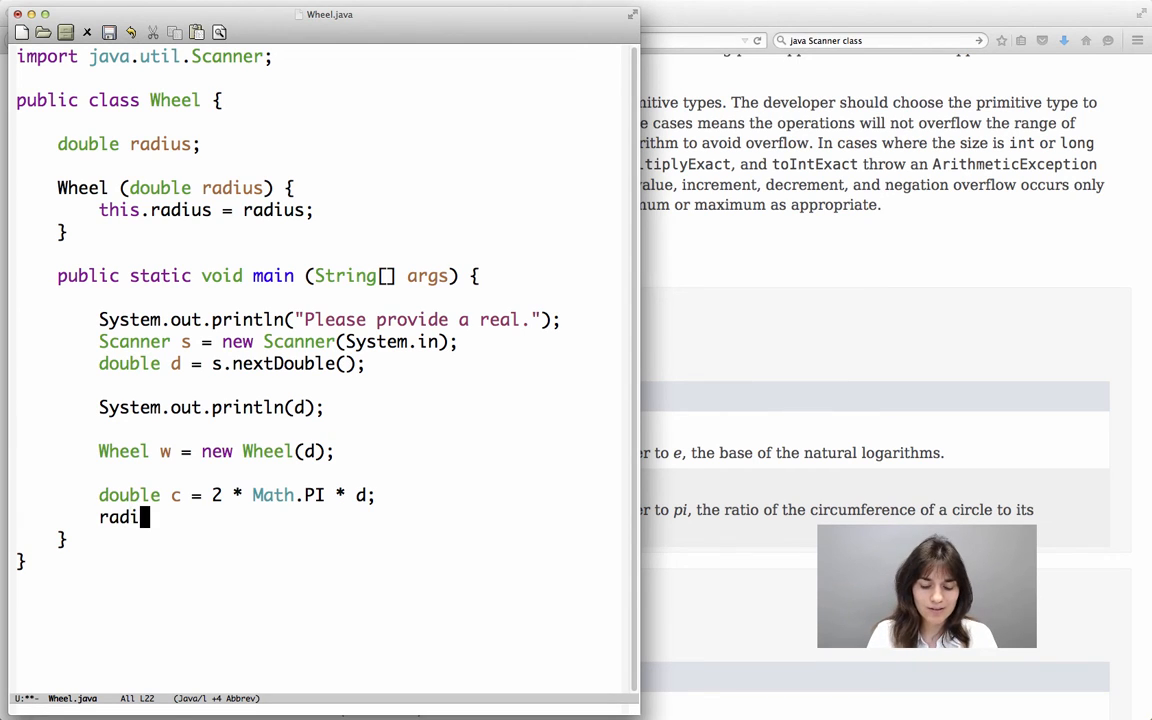
text(us *)
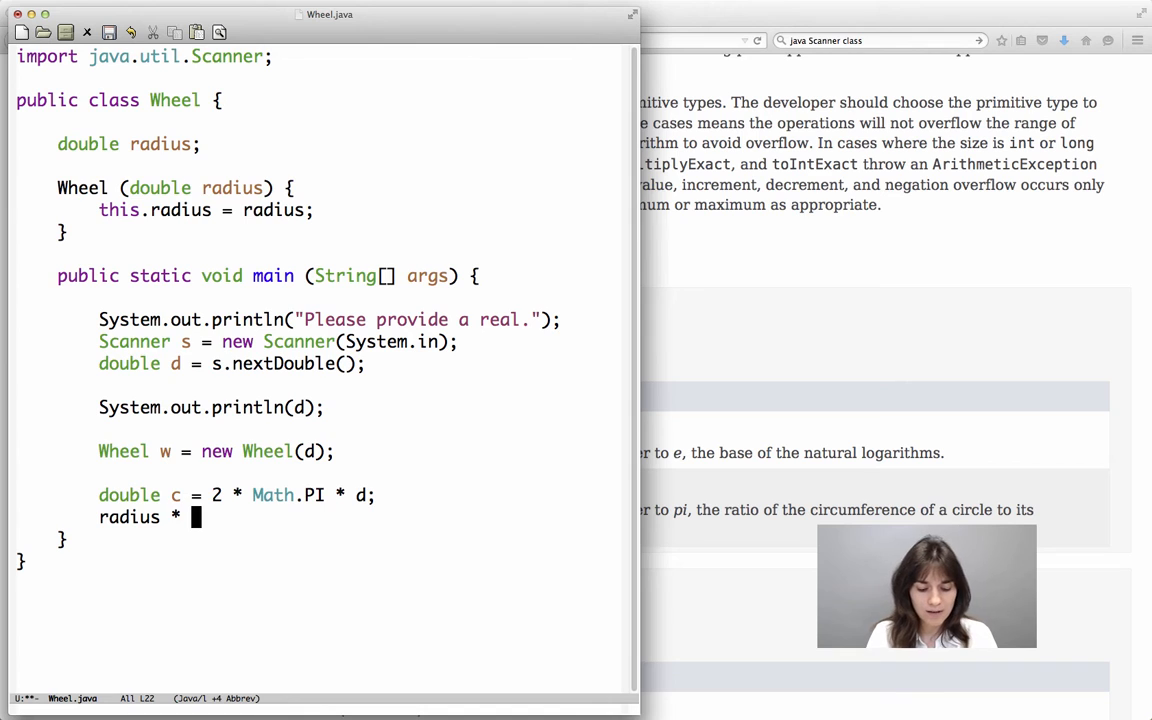
text(radius)
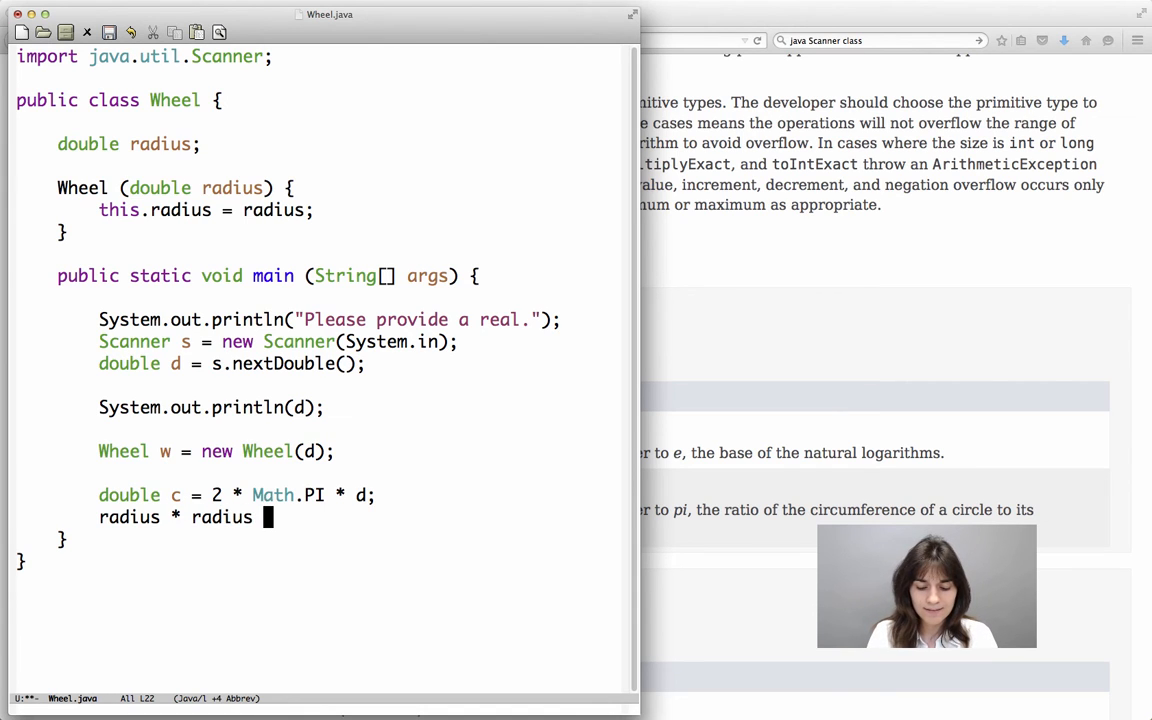
text(* Math)
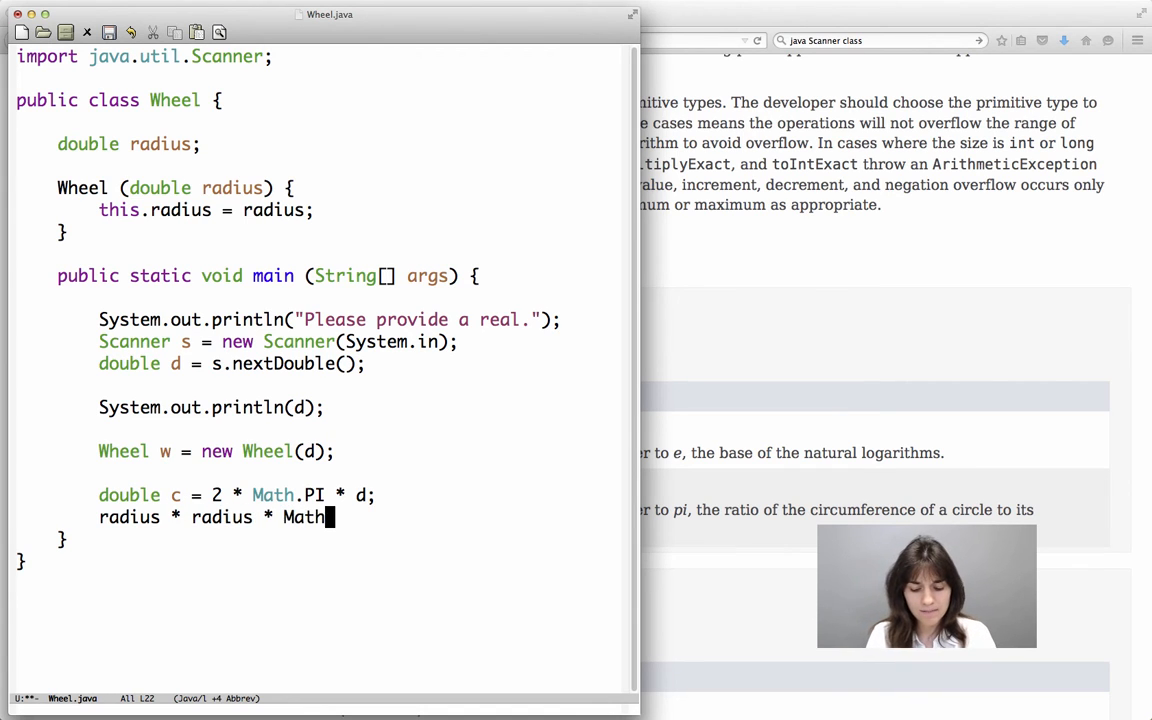
text(.PI;)
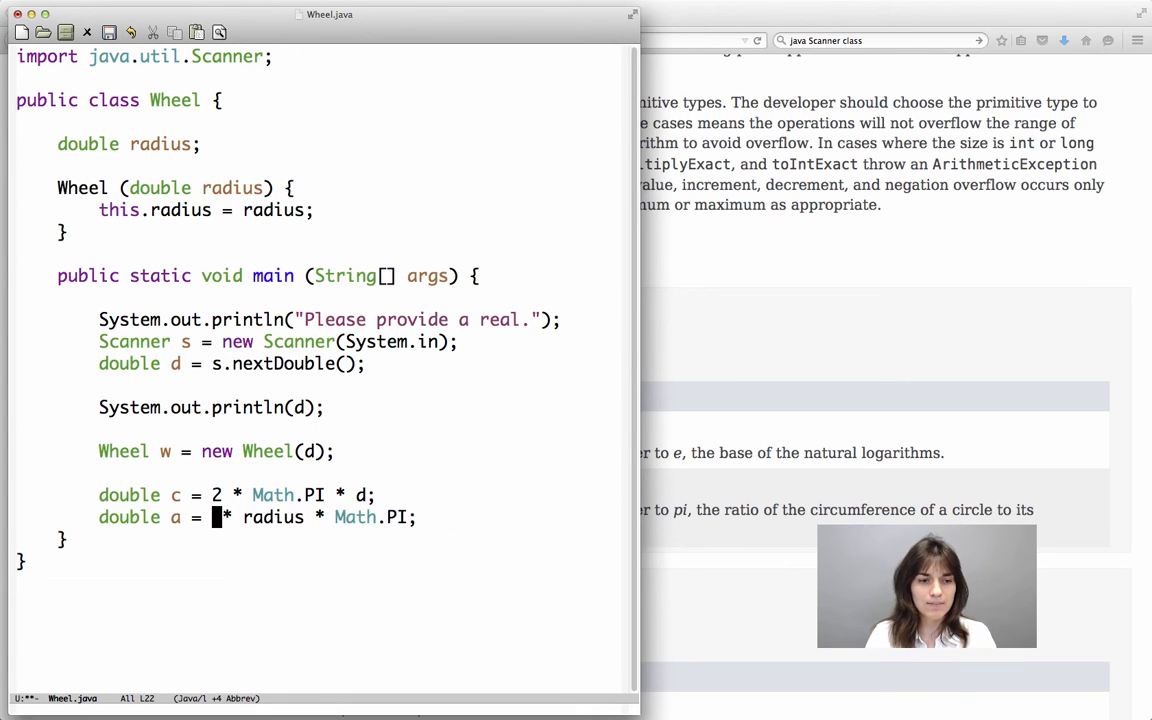
text(d * radiu)
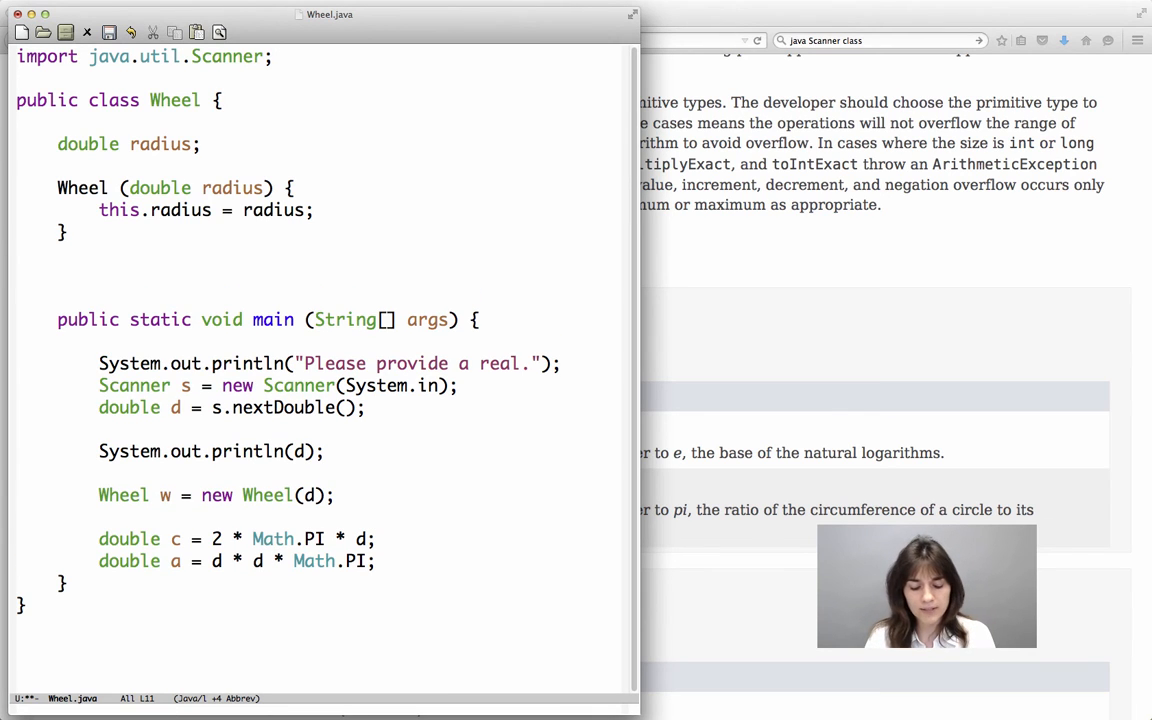
Declare a getCircumference() method with its opening brace above main.
text(getC)
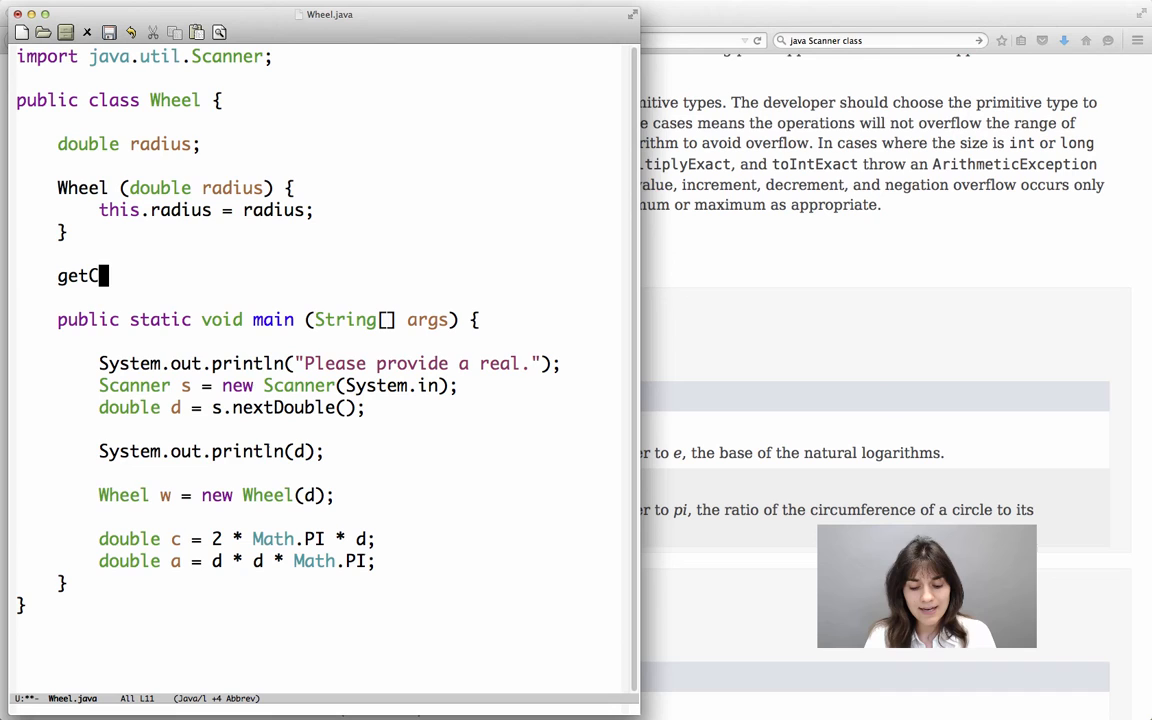
text(irc)
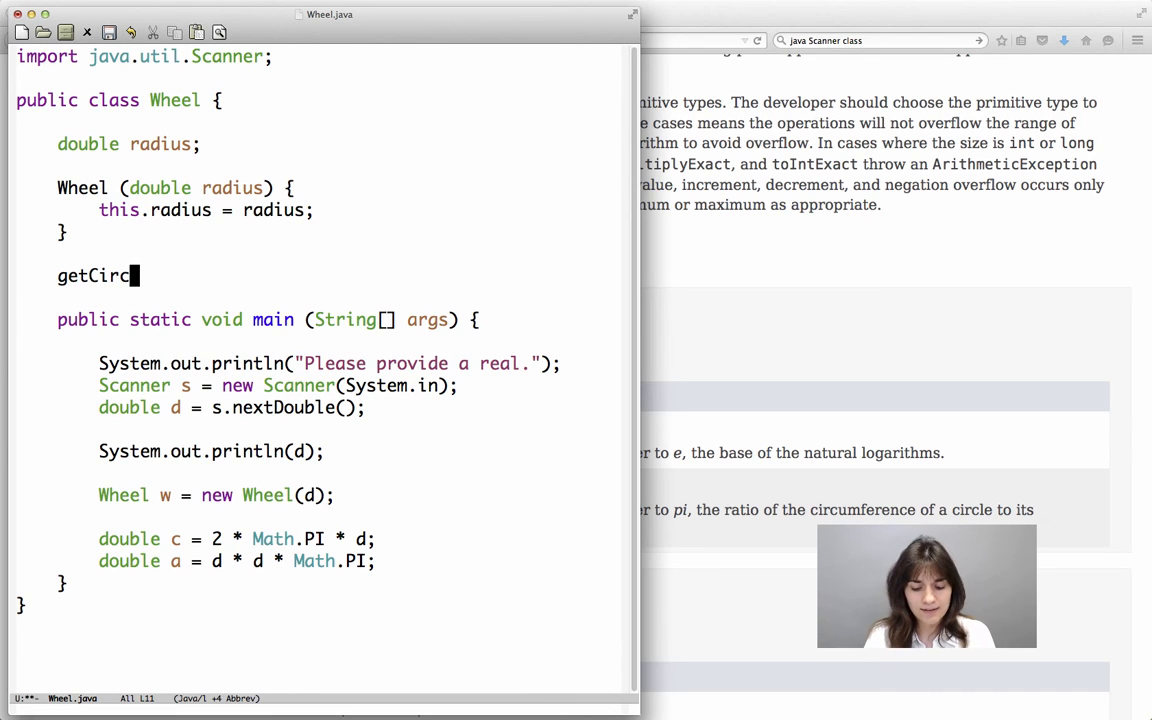
text(umference)
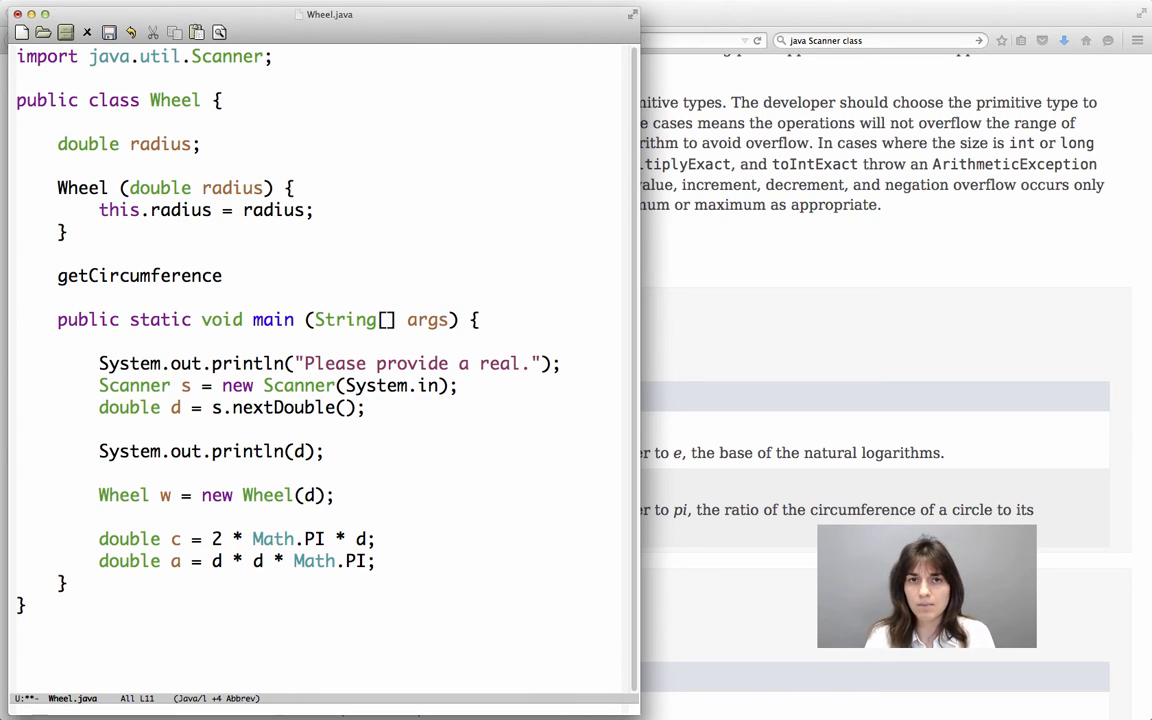
text(())
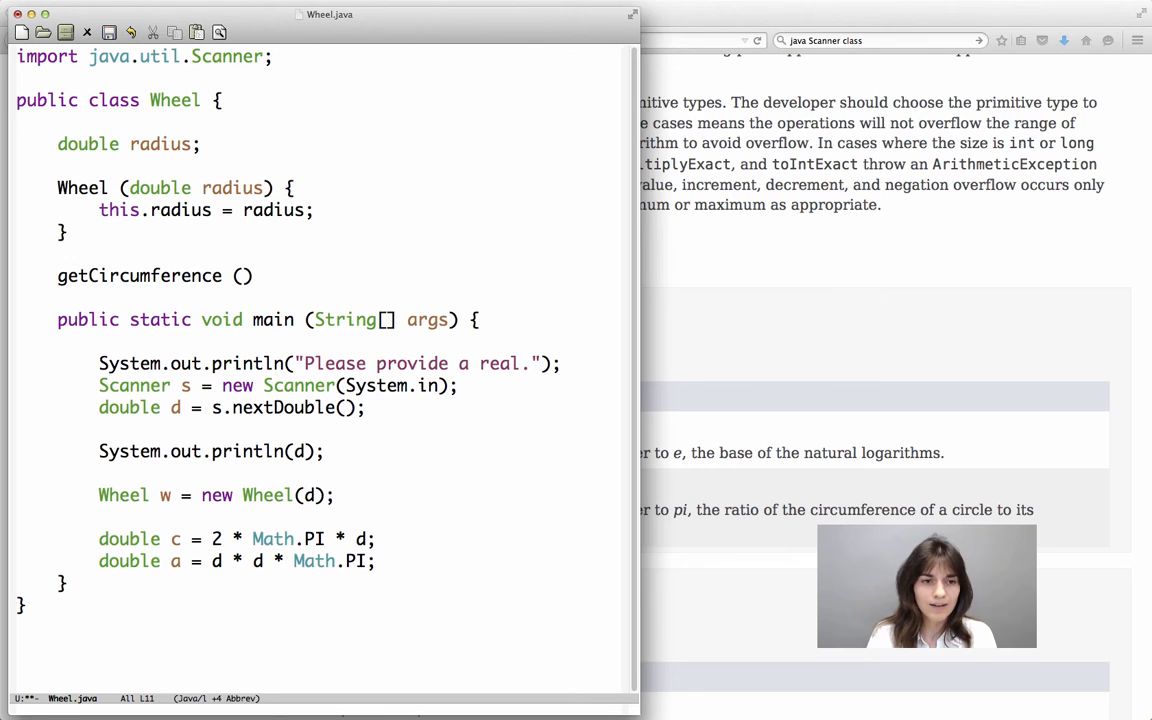
text({)
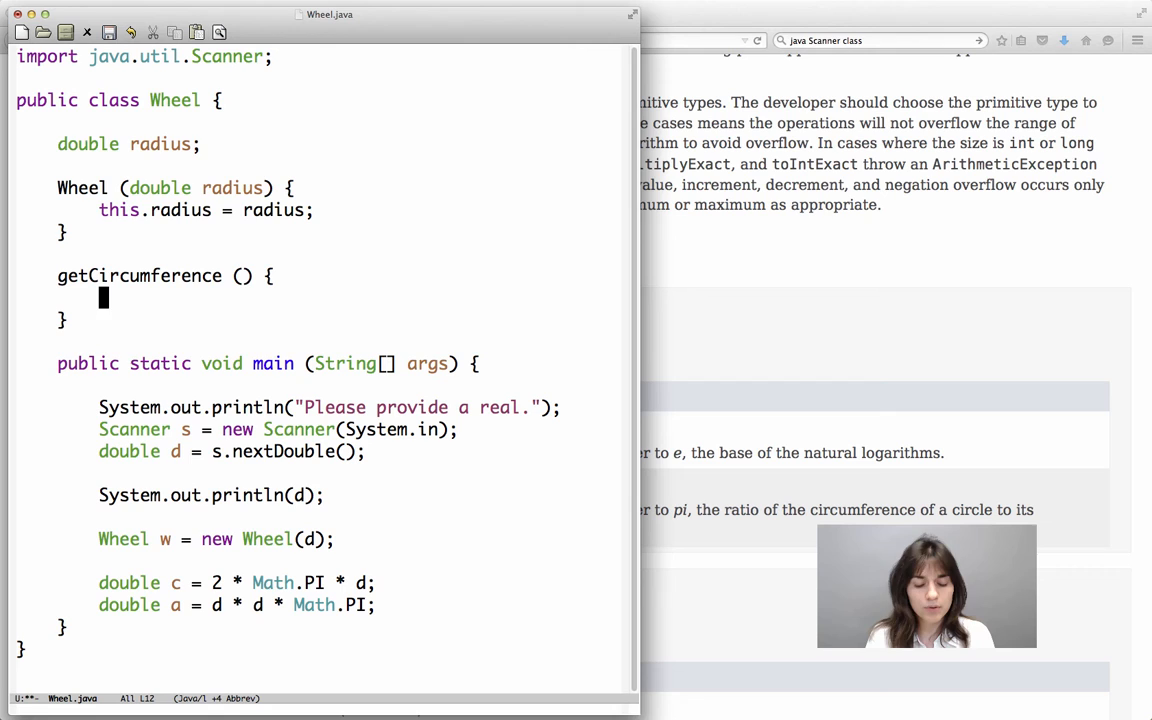
Make its body return 2 * Math.PI * radius with a double return type.
text(2 * Math.PI * d;)
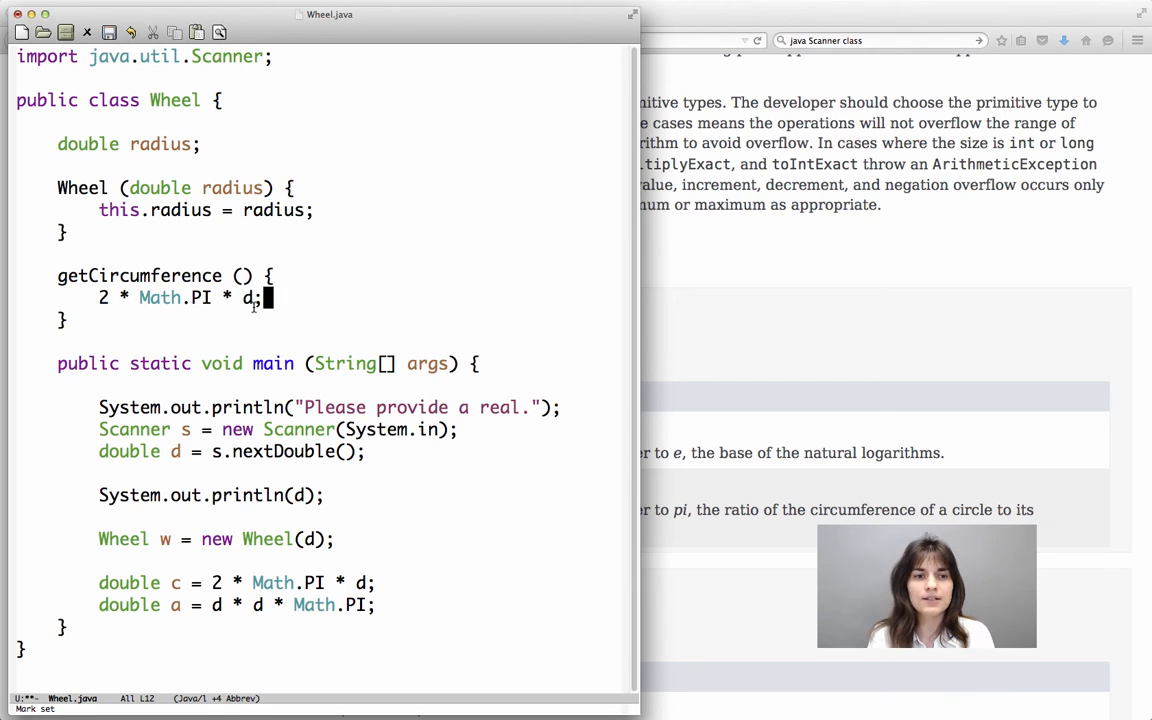
text(ra)
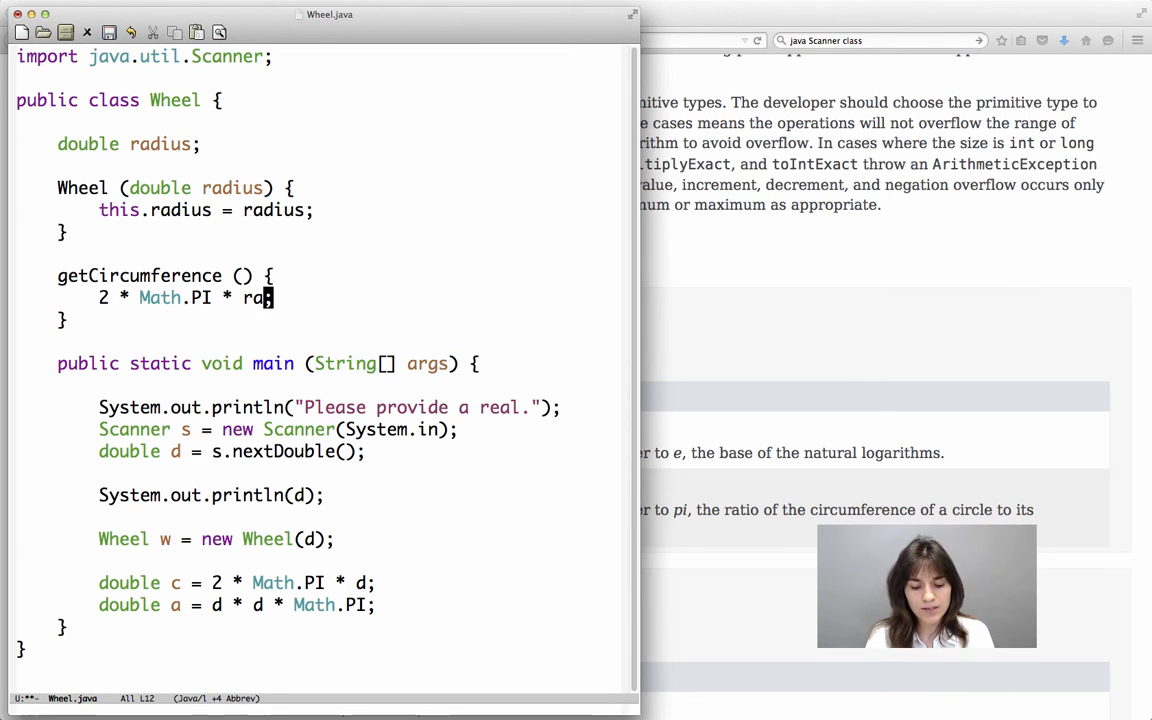
text(dius)
click(168, 276)
text(double )
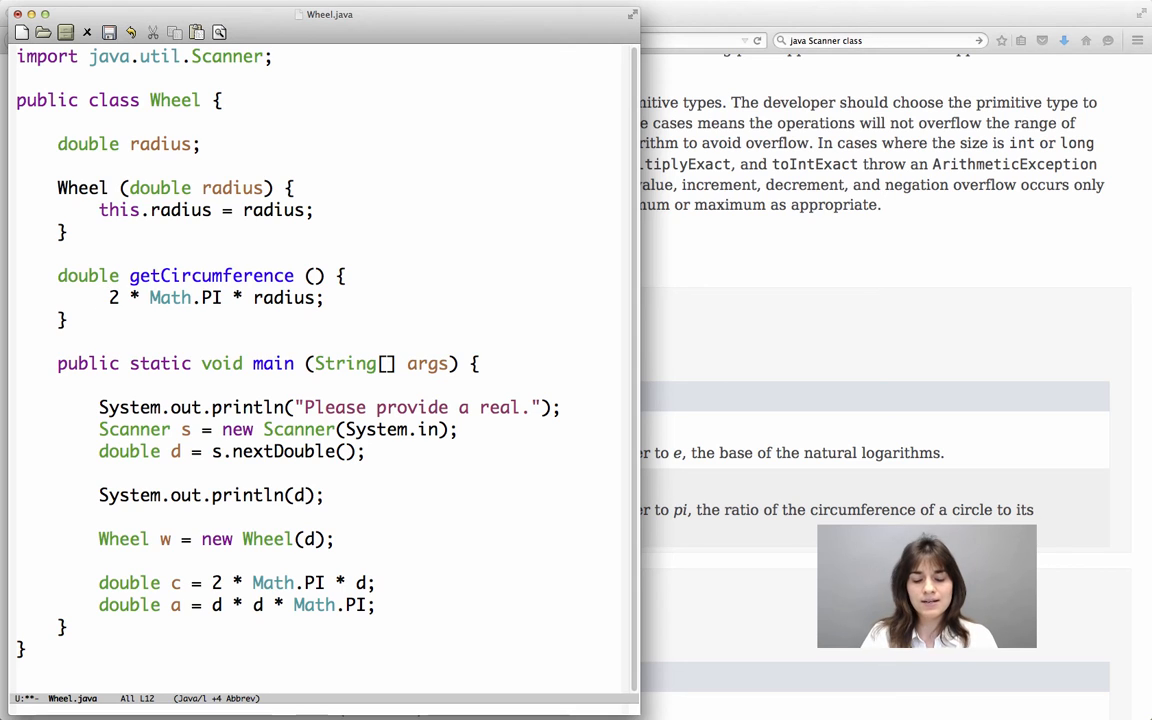
text(return)
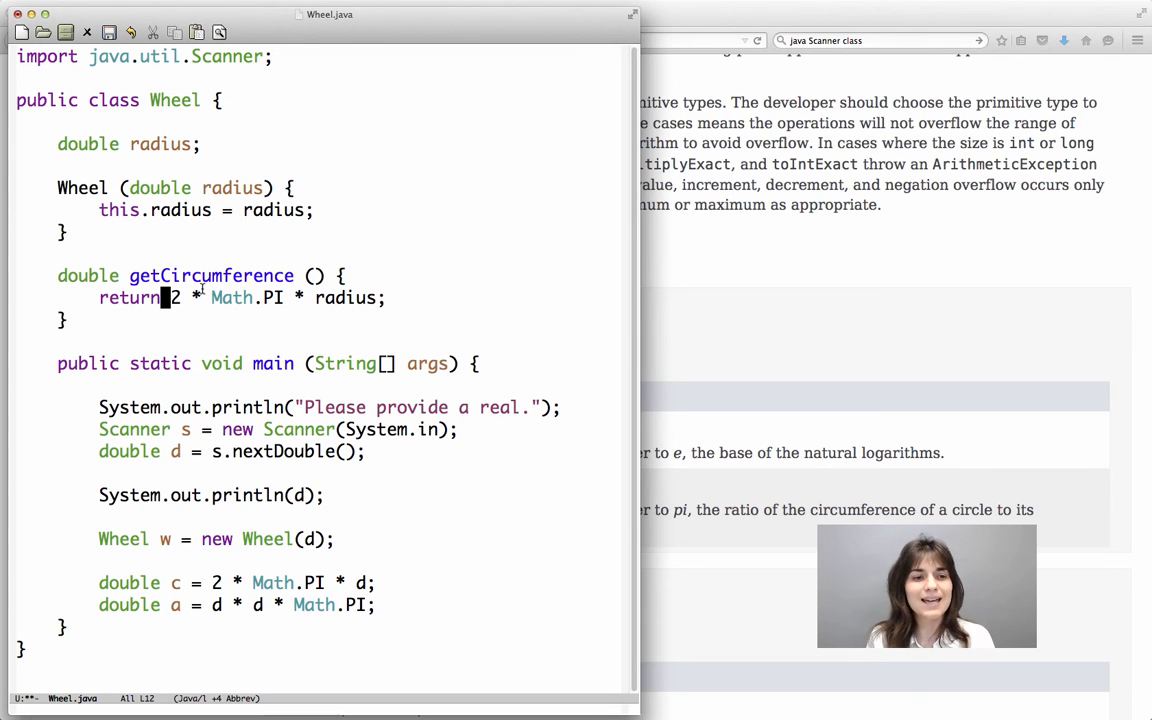
drag(168, 296, 284, 296)
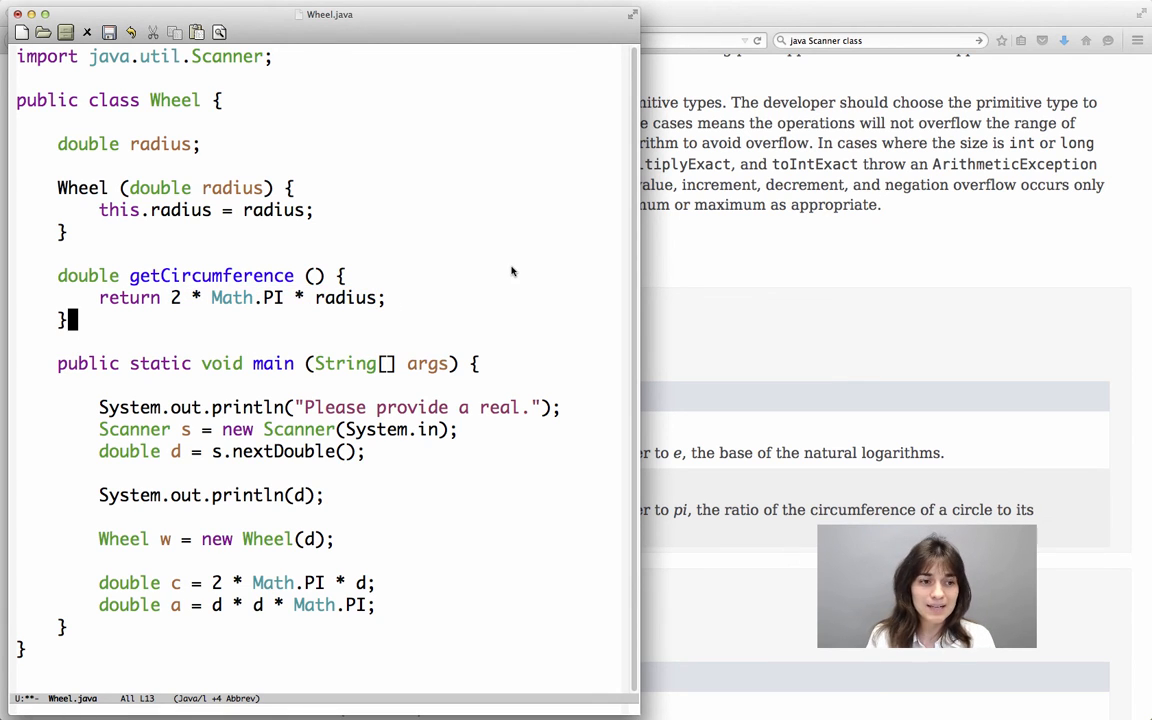
Declare double getArea() and move the d * d * Math.PI expression into it.
text(d)
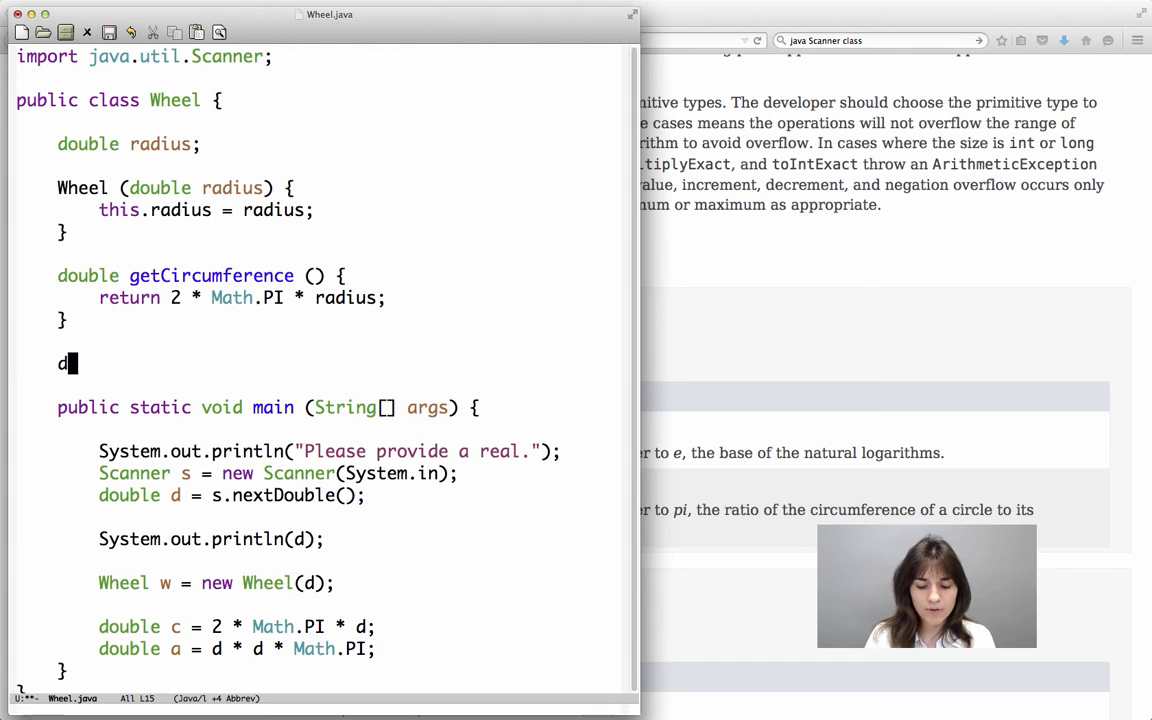
text(ouble getArea () {)
text(})
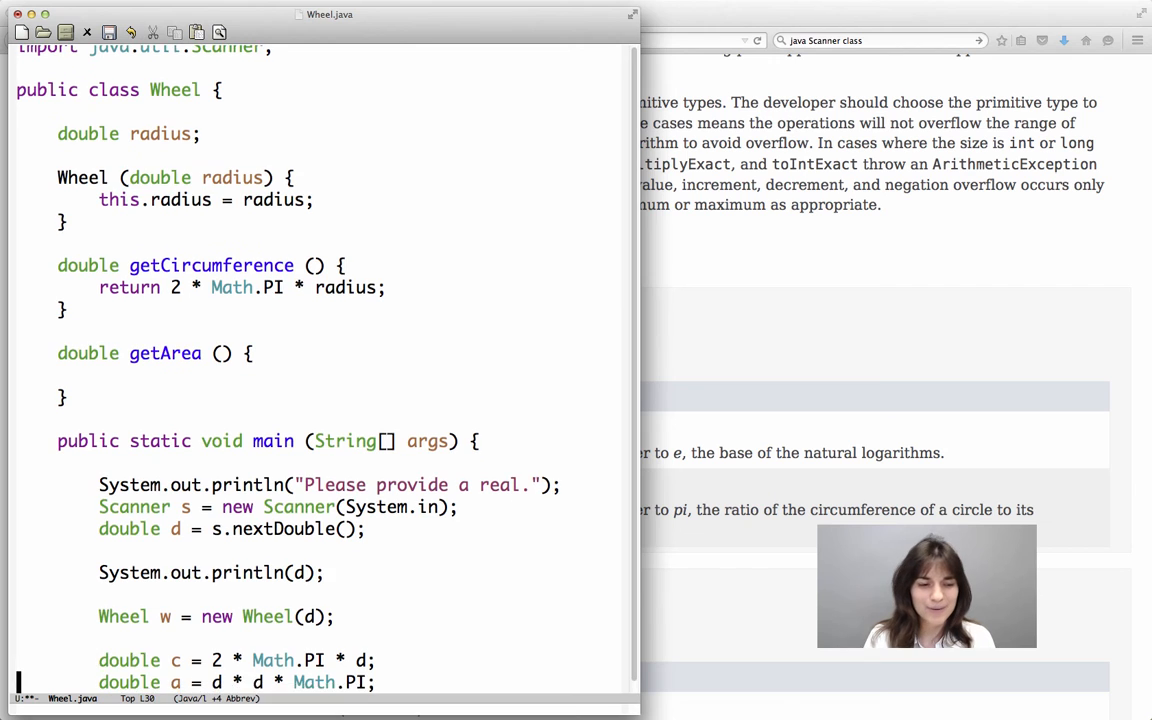
scroll(down, 3)
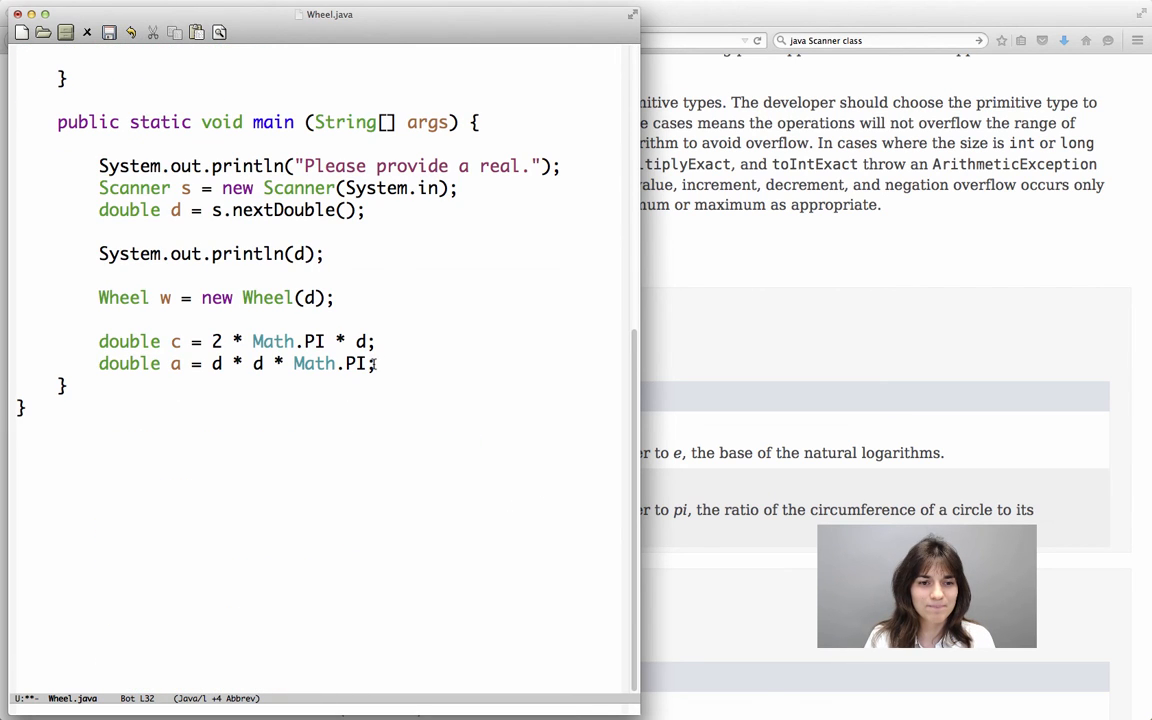
drag(230, 364, 376, 364)
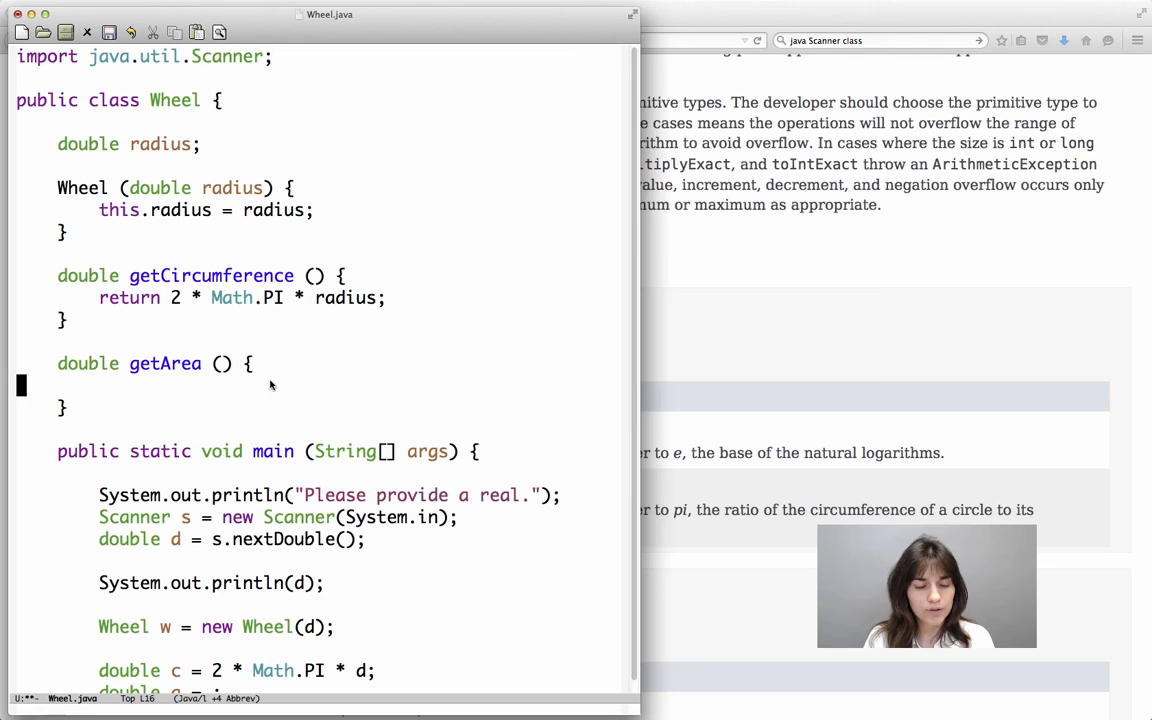
text(d * d * Math.PI)
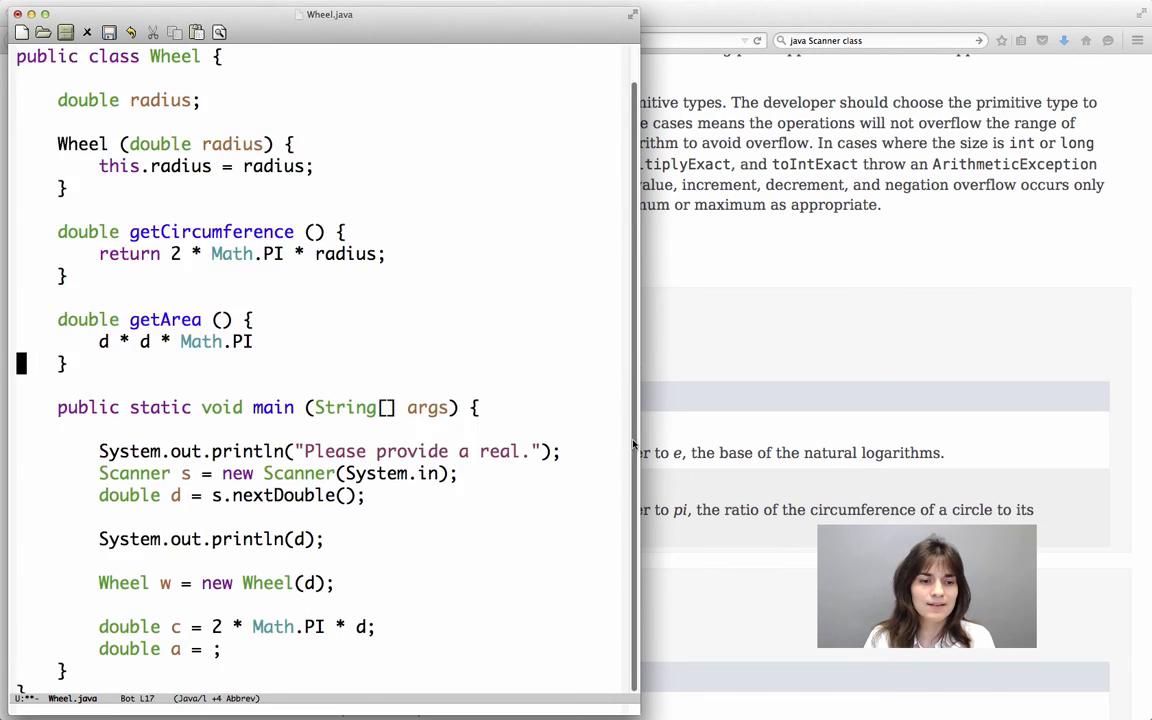
Change its body to return radius * radius * Math.PI;.
scroll(down, 3)
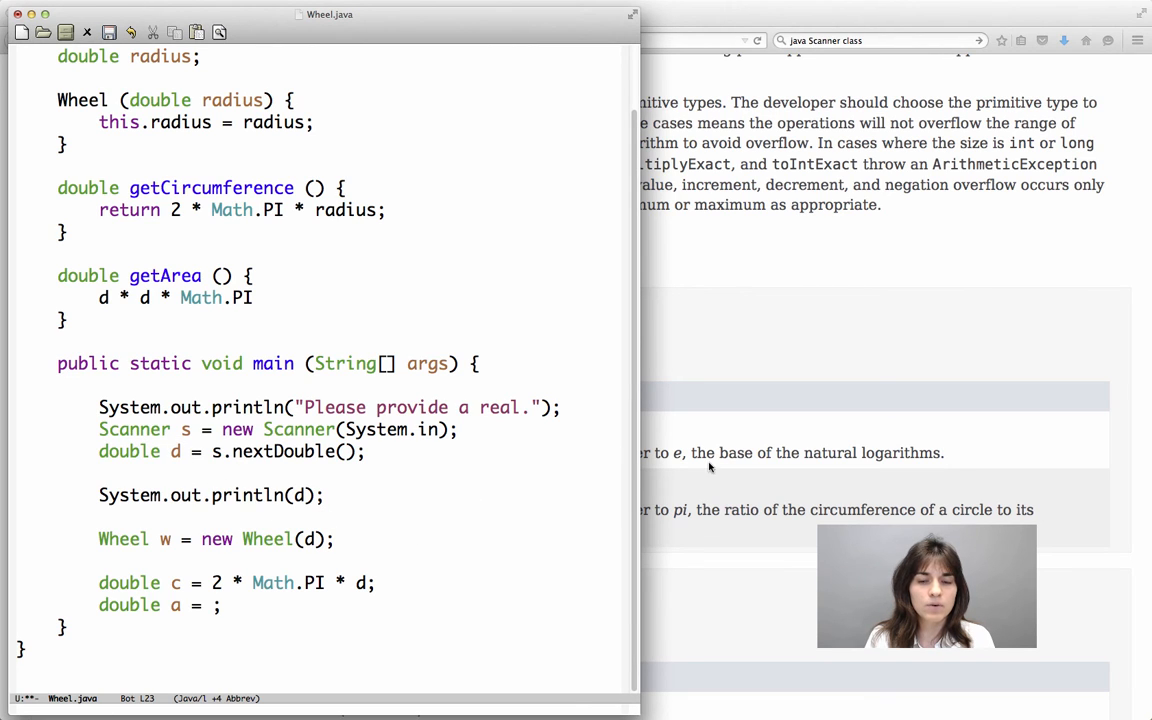
scroll(down, 3)
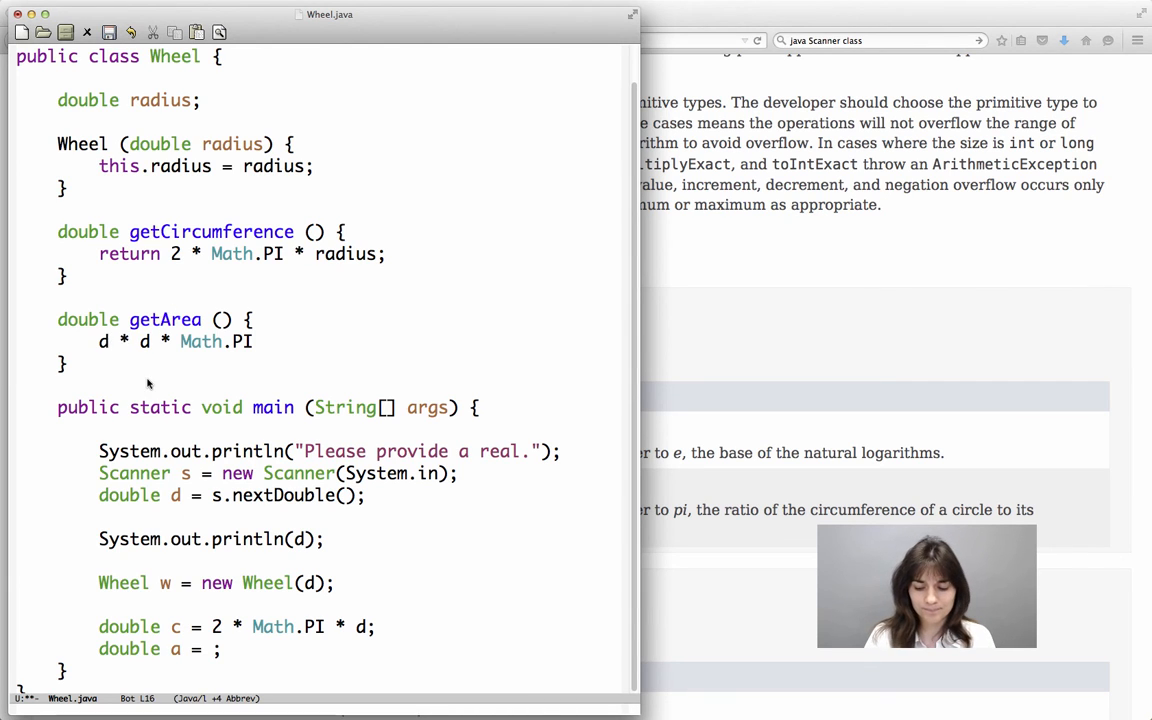
text(radius)
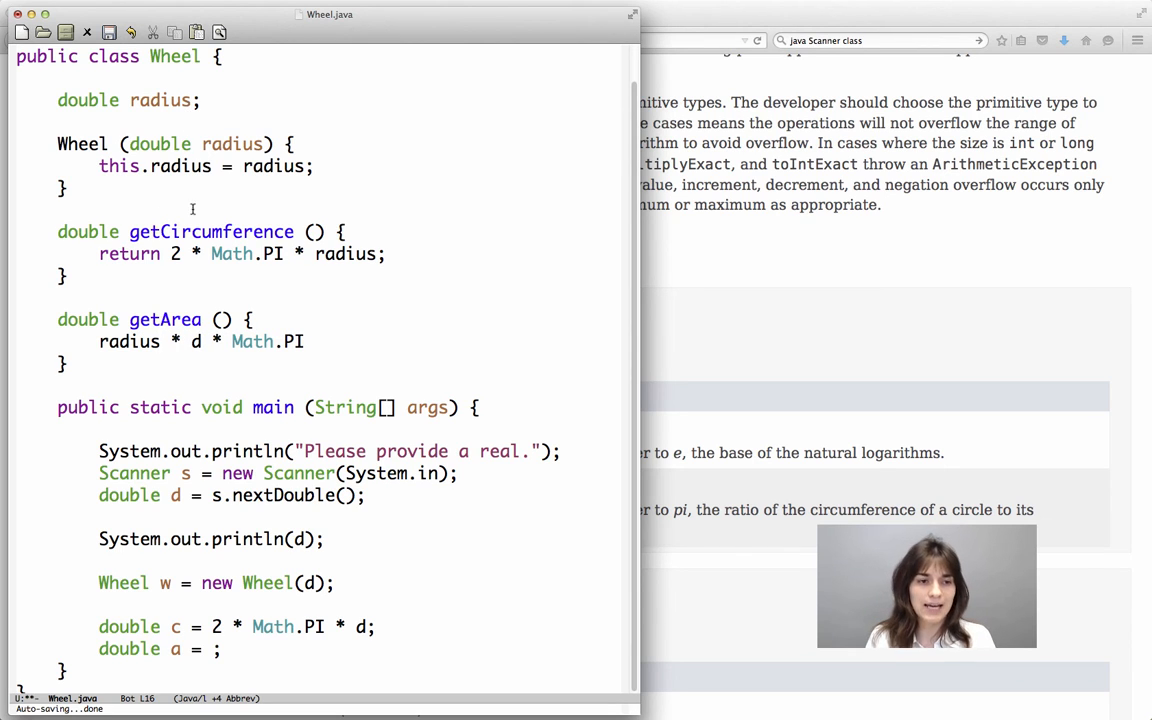
text(rad)
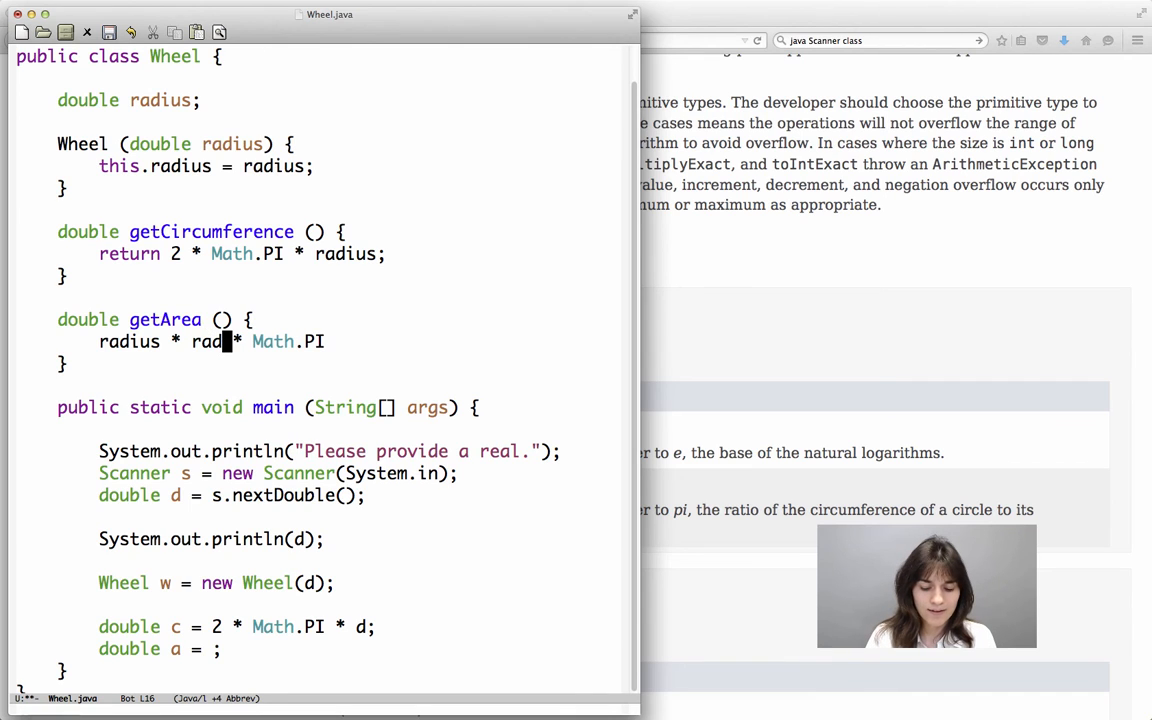
text(ius)
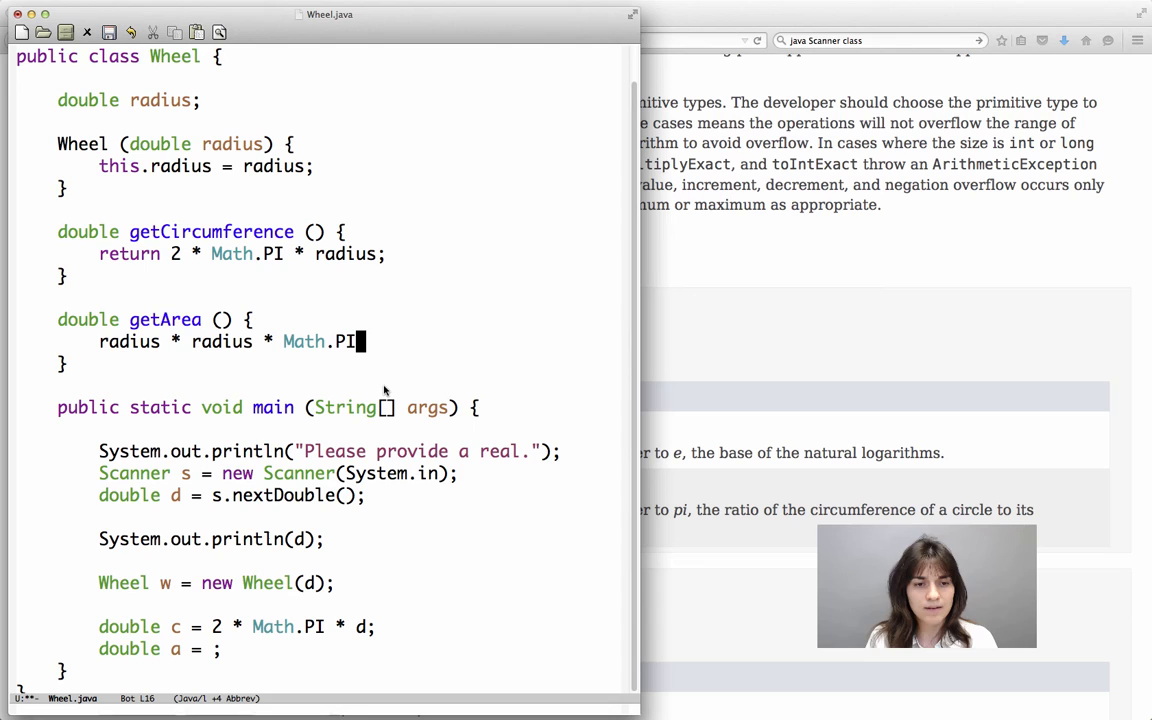
text(;)
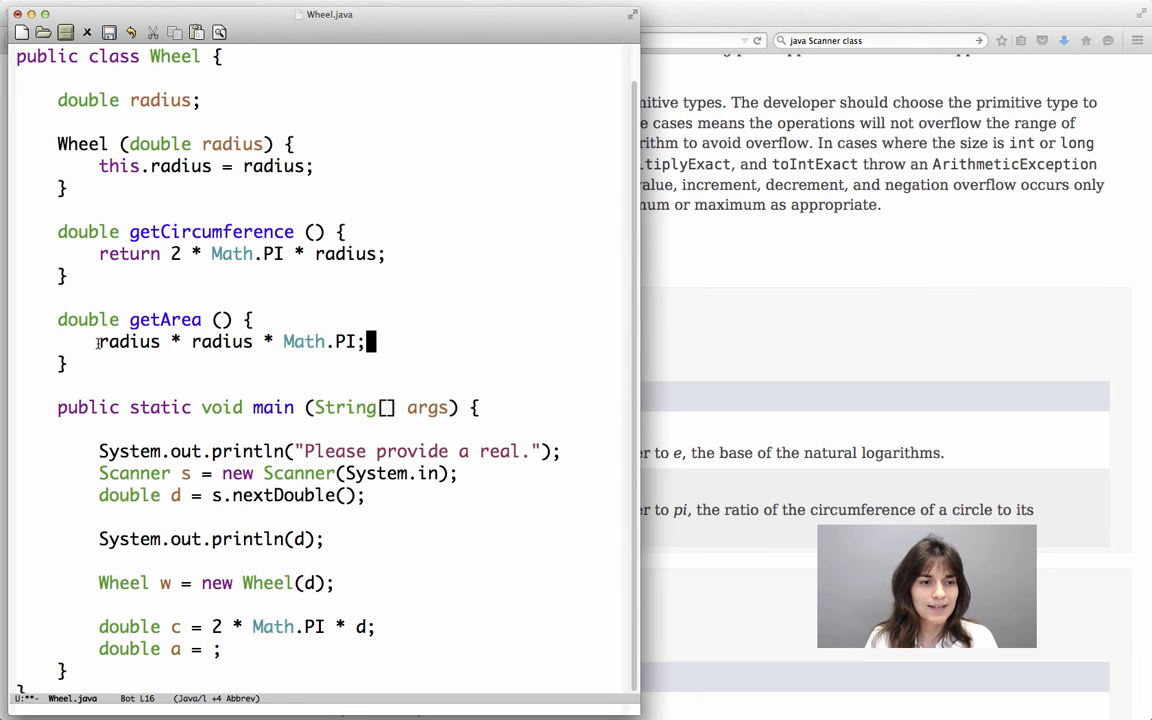
text(return)
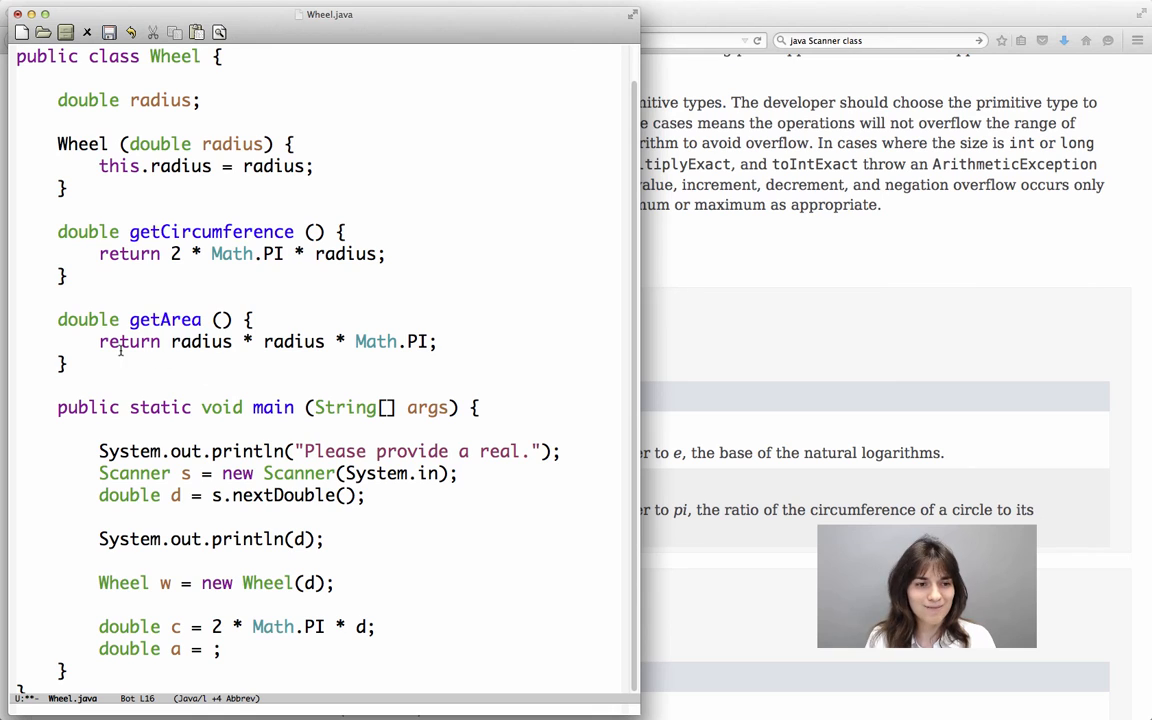
mouse_move(216, 376)
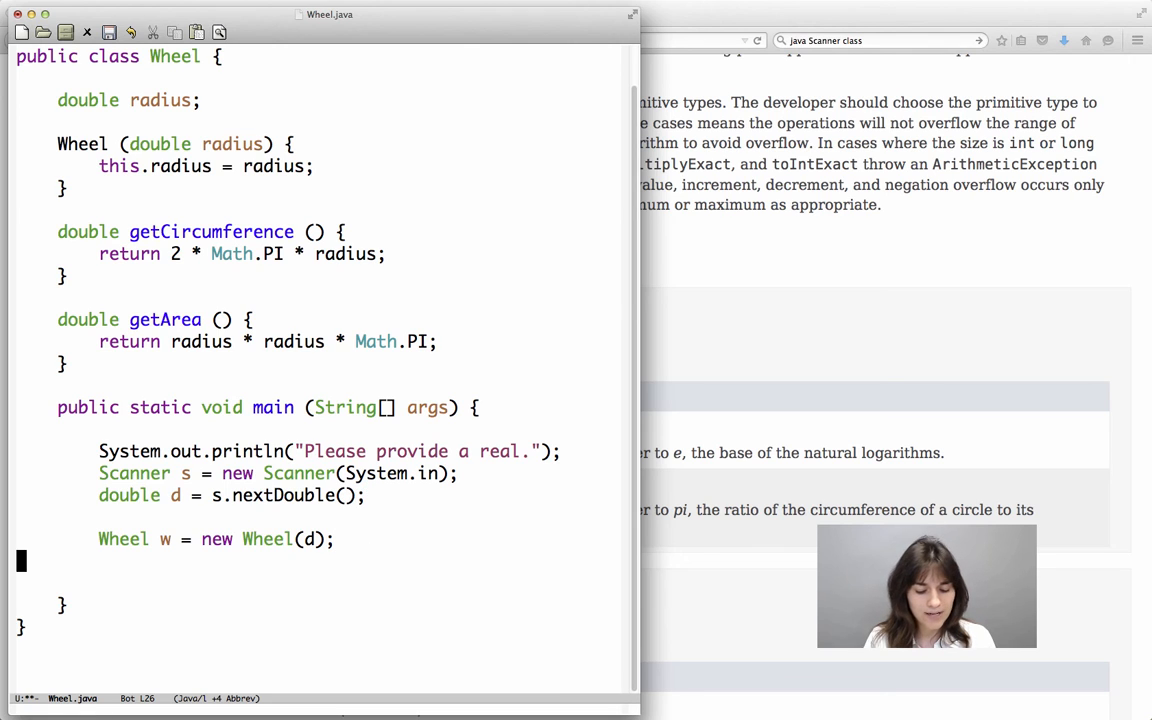
Have main print w.getCircumference() via System.out.println instead of the local lines.
text(System.out.println(d);)
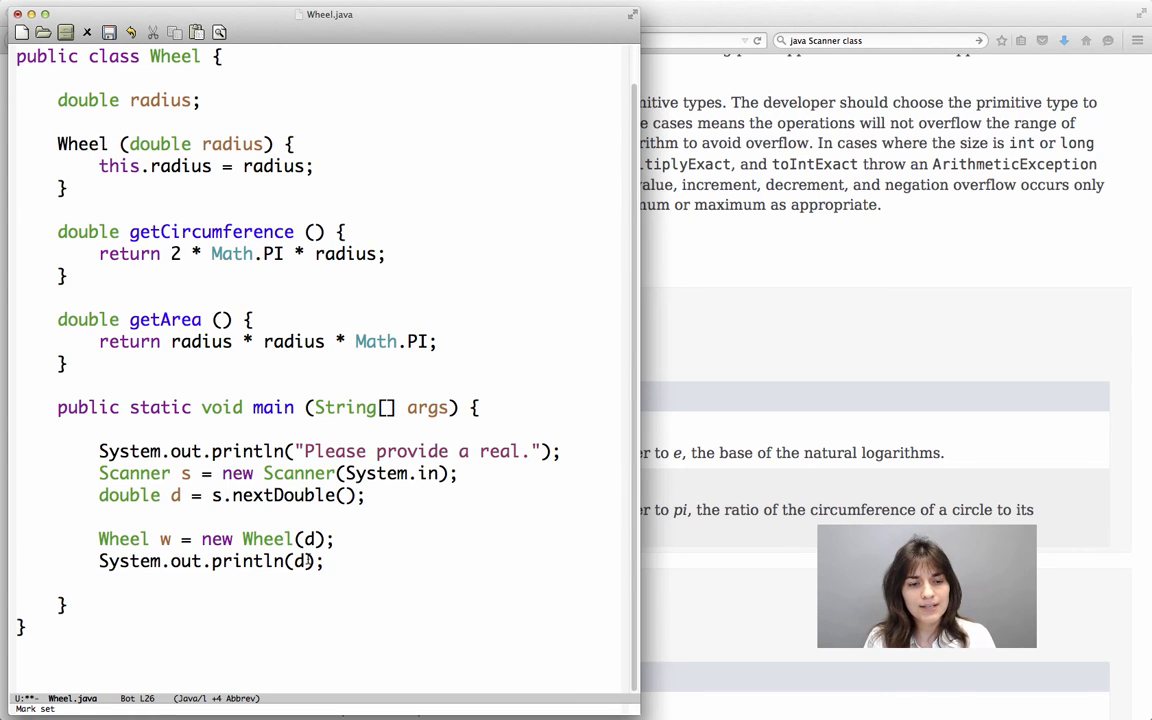
key(Backspace)
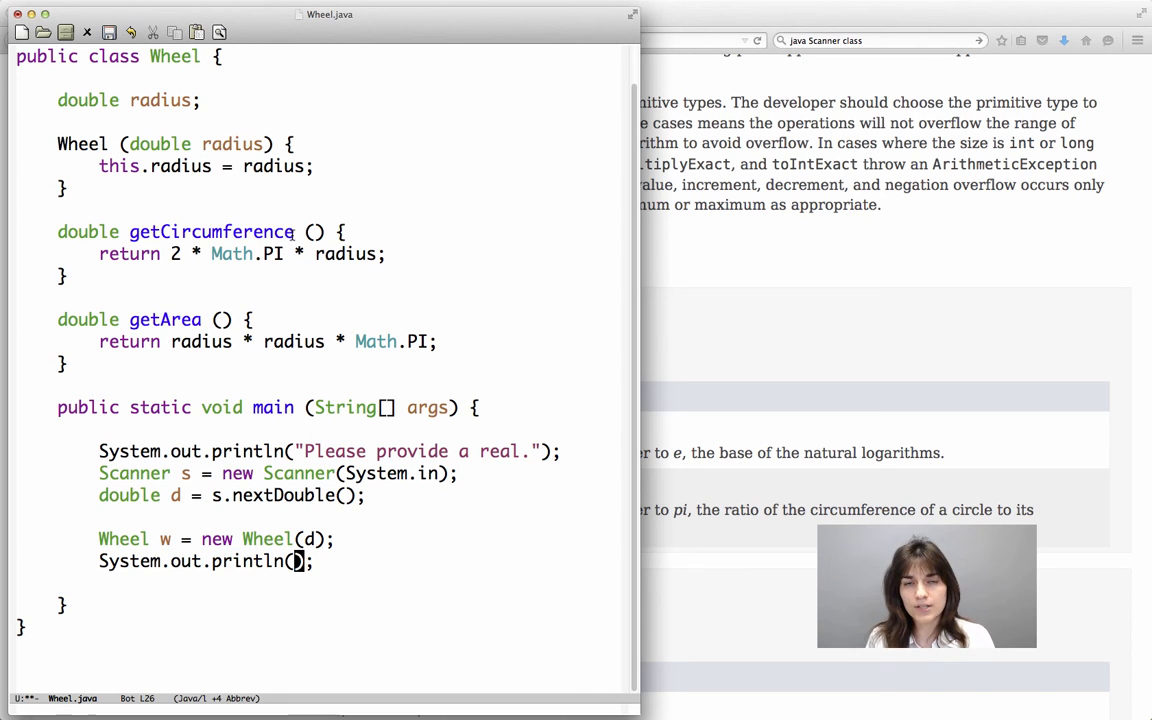
text(getCi)
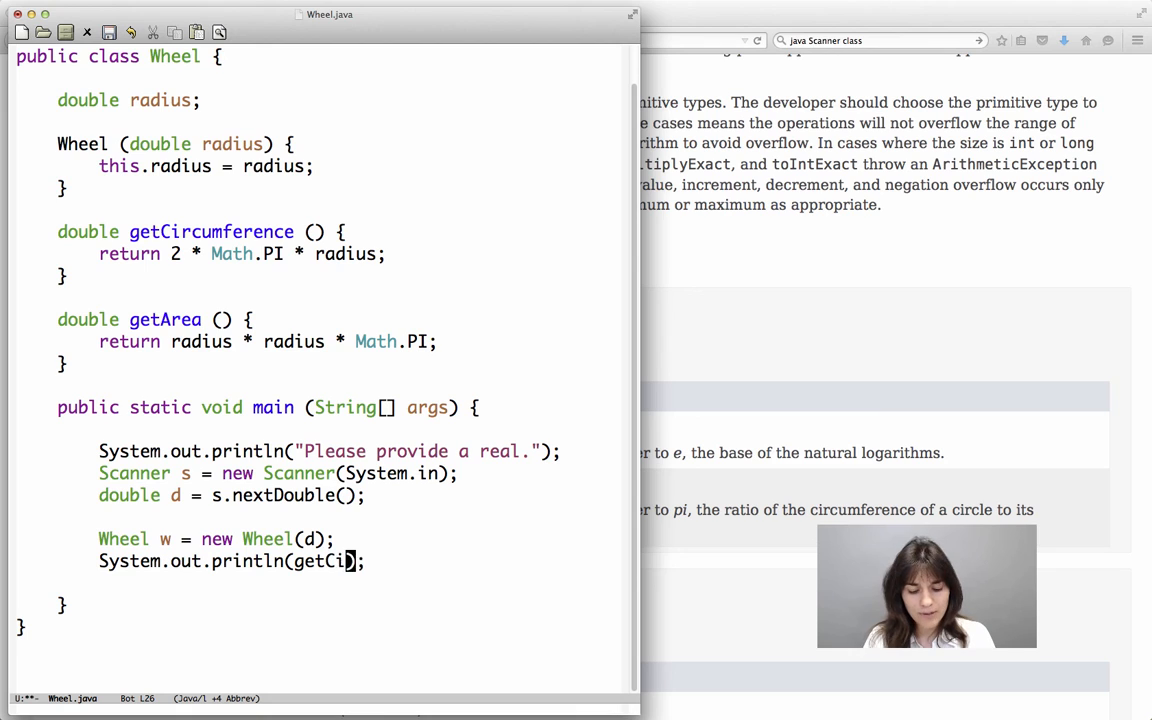
text(rcumference()
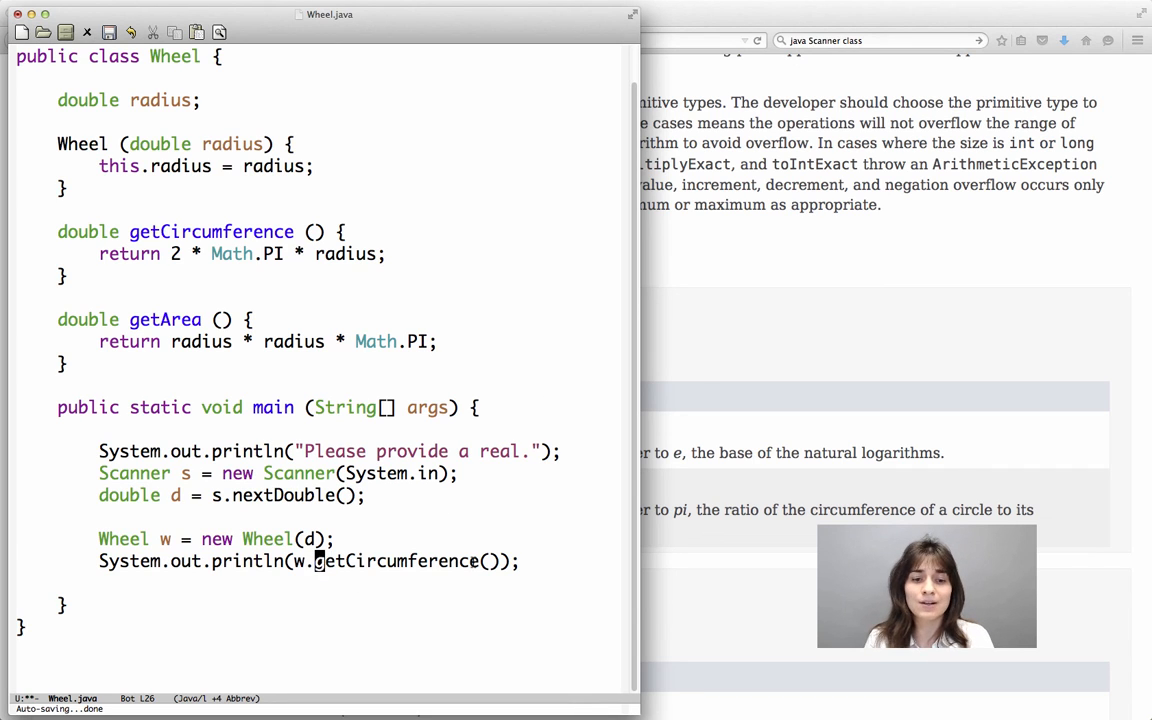
mouse_move(416, 582)
text(System.out.println(w.getArea());)
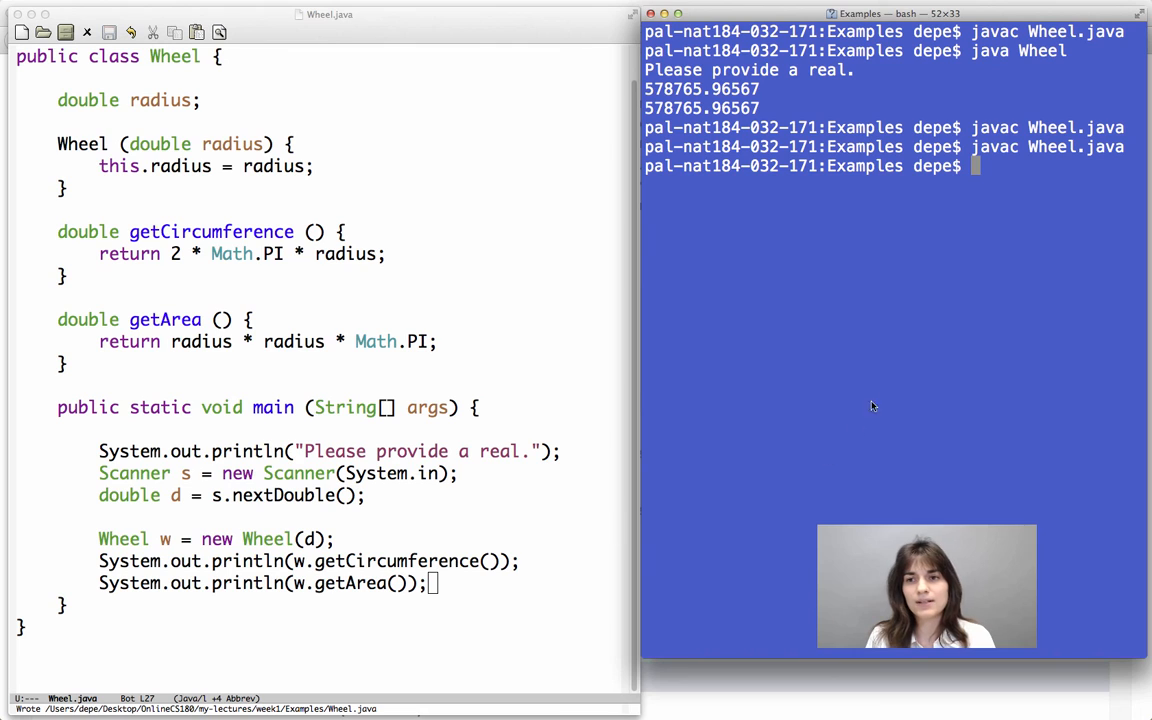
mouse_move(840, 464)
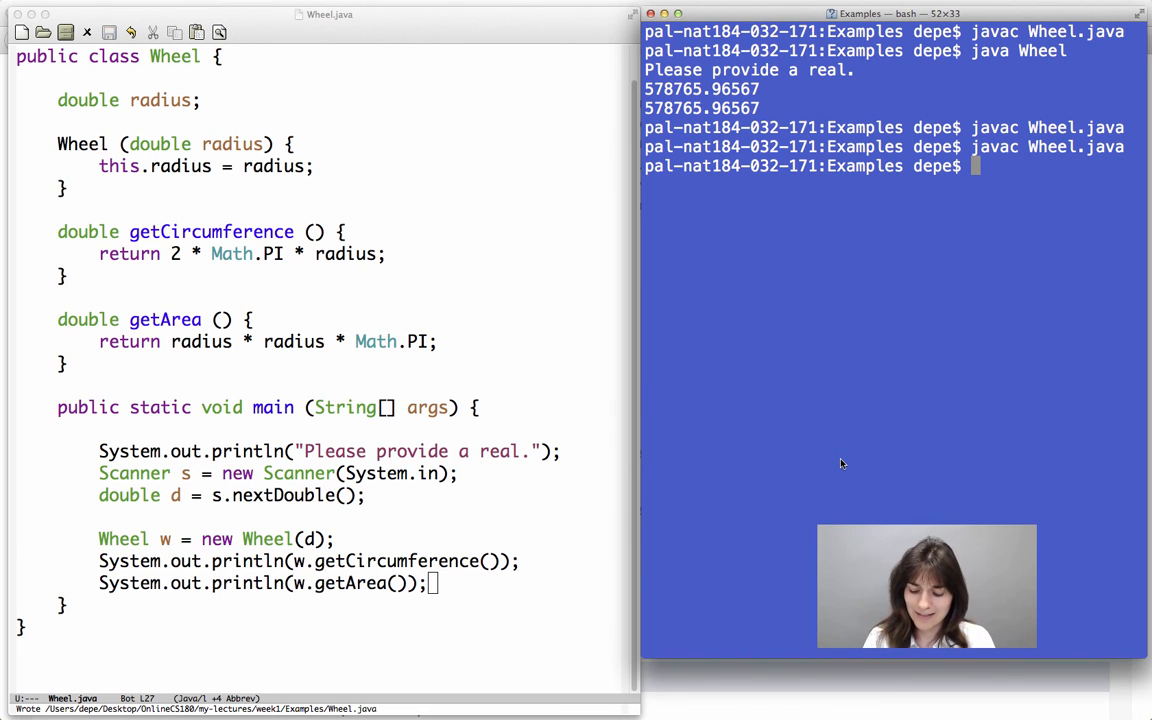
Compile with javac Wheel.java, run java Wheel, and answer the prompt with 3.
text(javac Wheel.java)
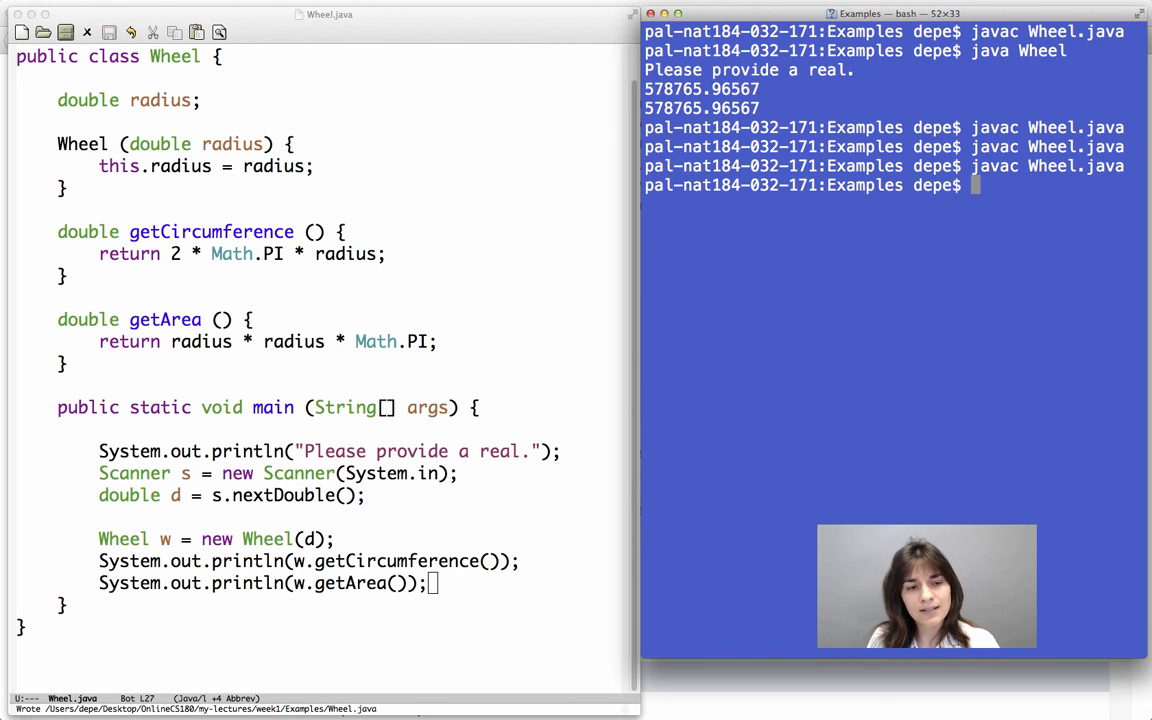
mouse_move(610, 492)
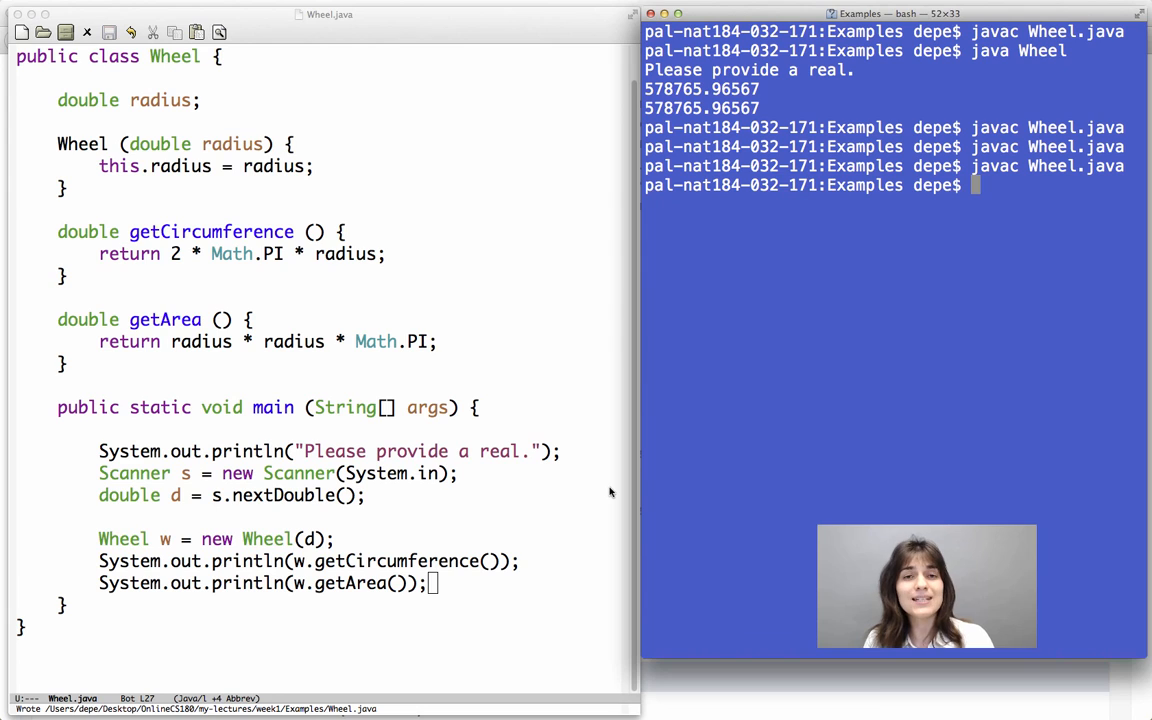
mouse_move(212, 348)
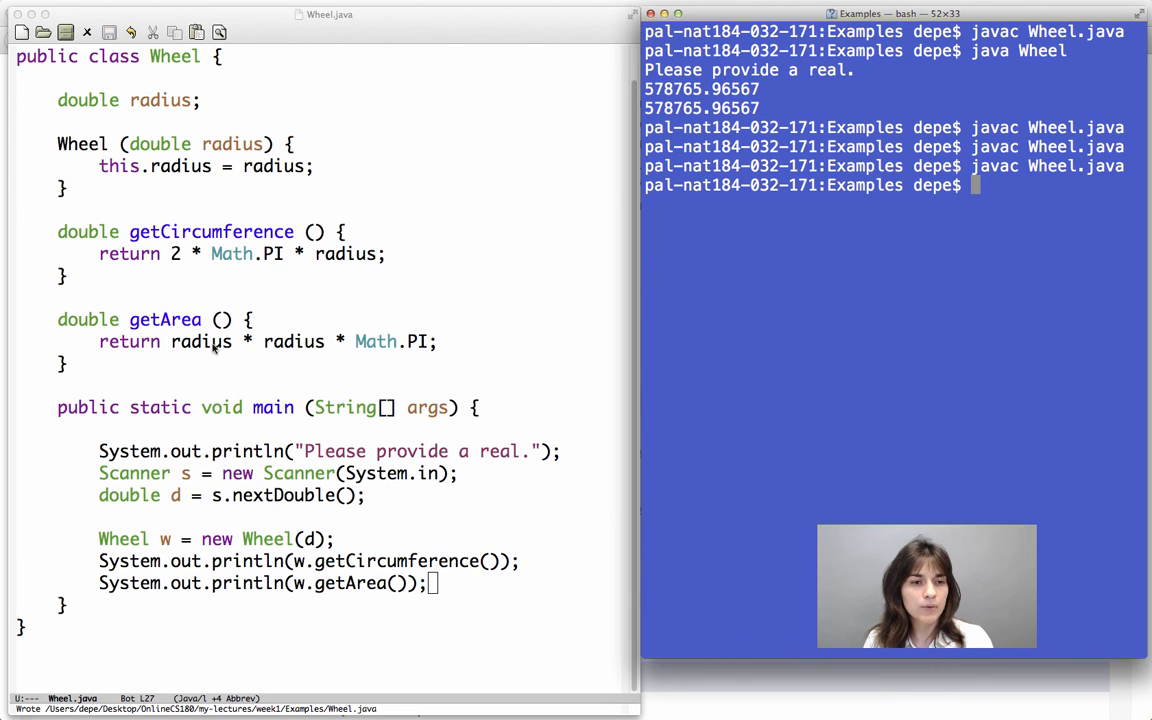
click(236, 340)
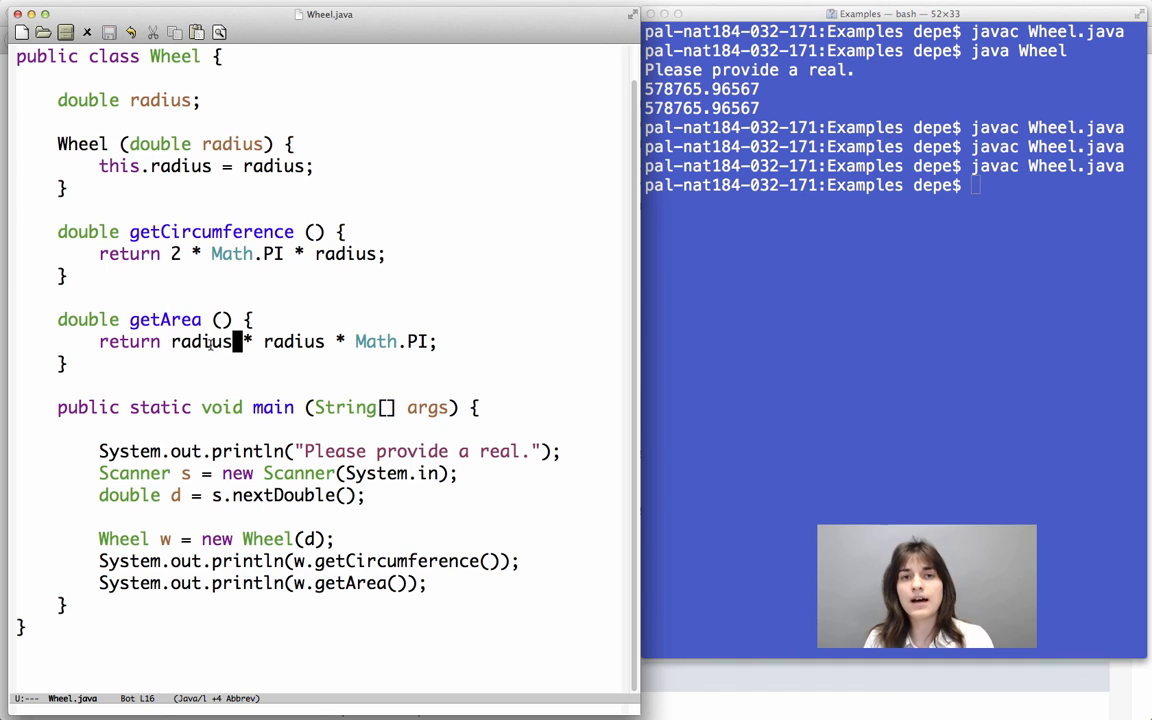
mouse_move(1096, 96)
text(java Wheel)
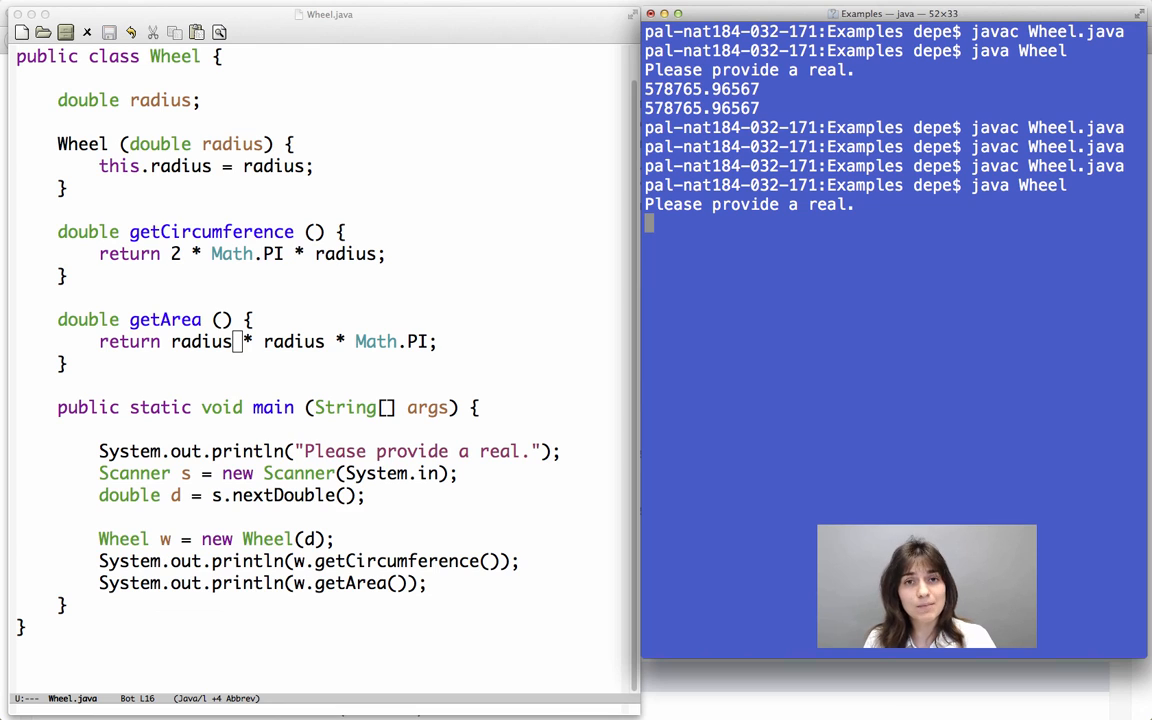
text(3)
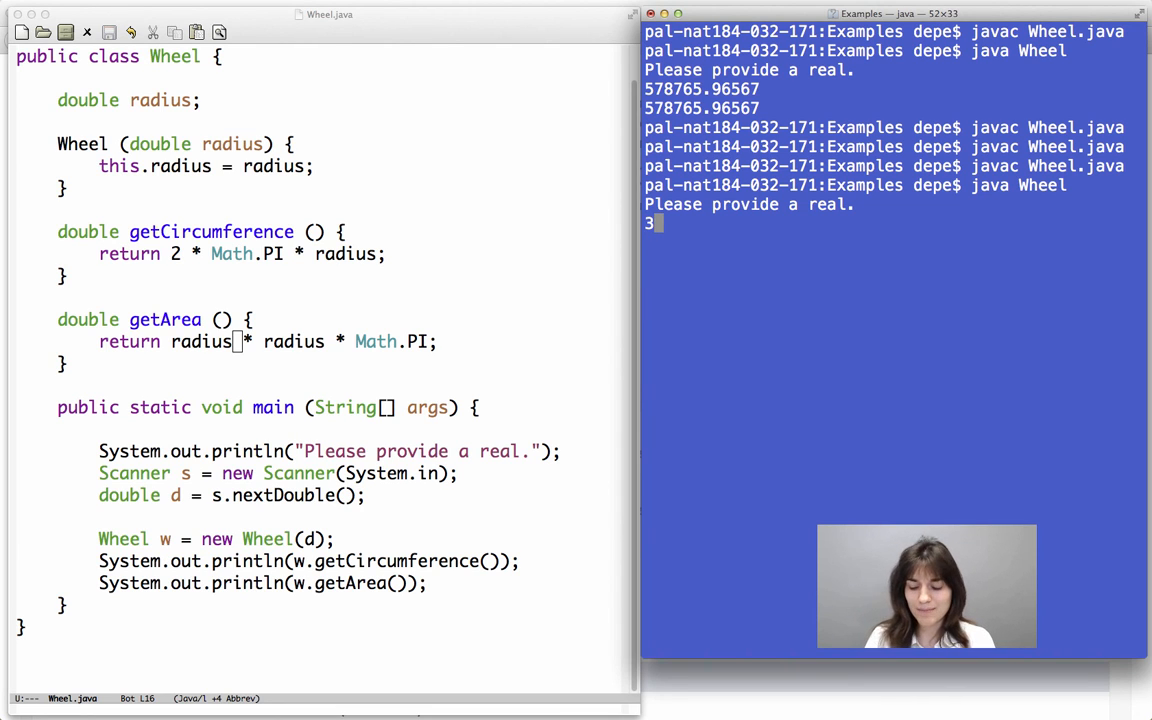